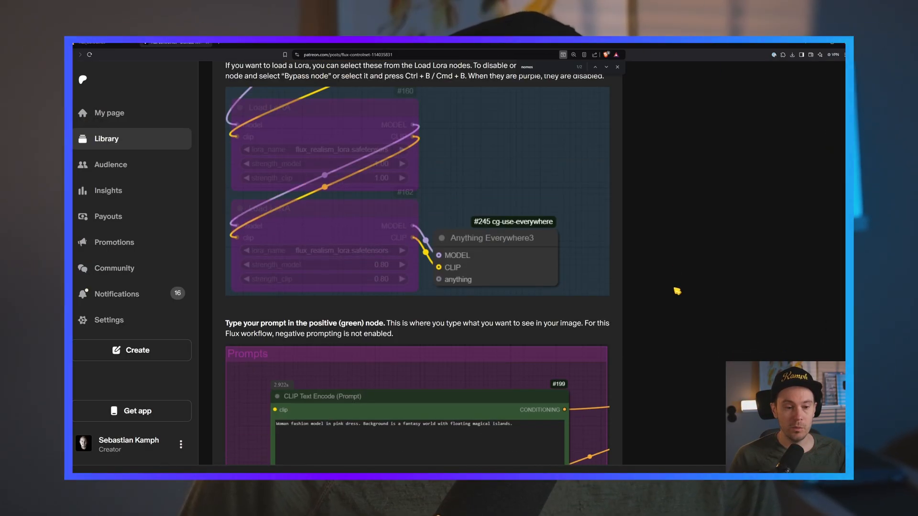
Scroll the Patreon post toward the upscaling section, then switch back to the ComfyUI tab.
{"action": "scroll", "scroll_direction": "down", "scroll_amount": 3}
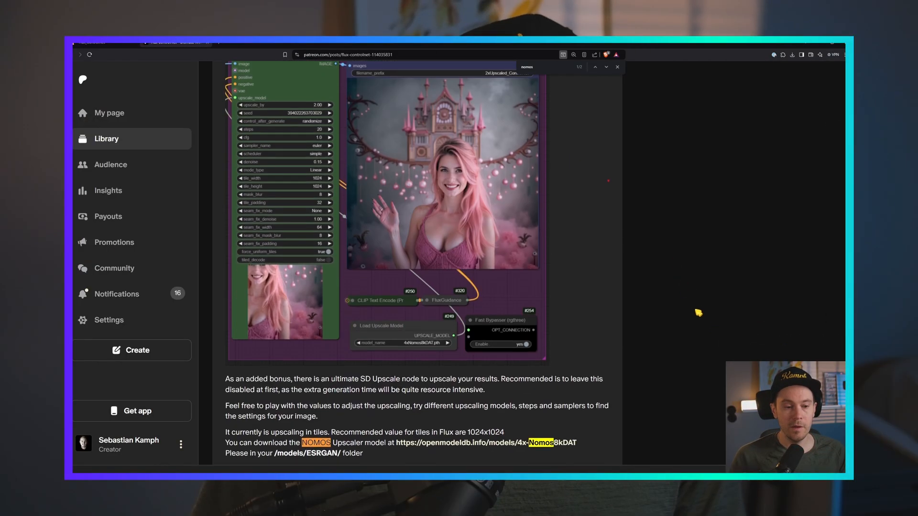
{"action": "left_click", "coordinate": [41, 7]}
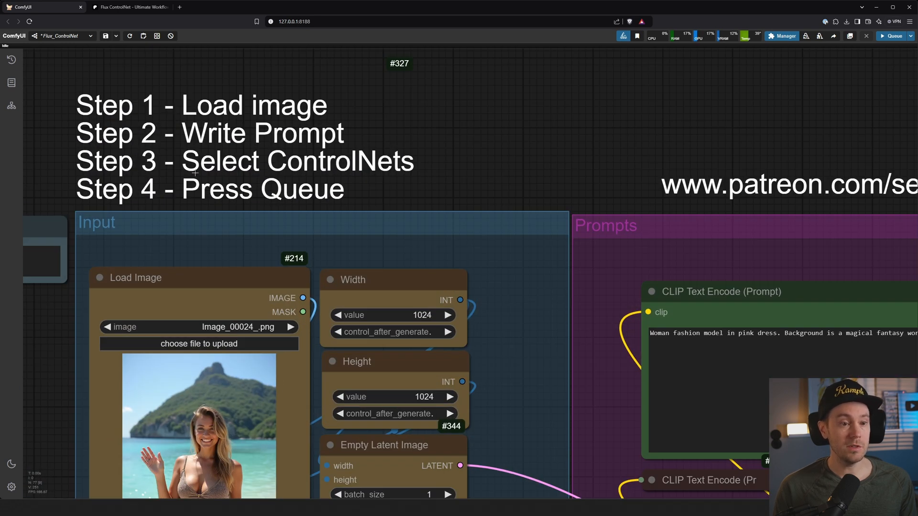
{"action": "scroll", "scroll_direction": "down", "scroll_amount": 3}
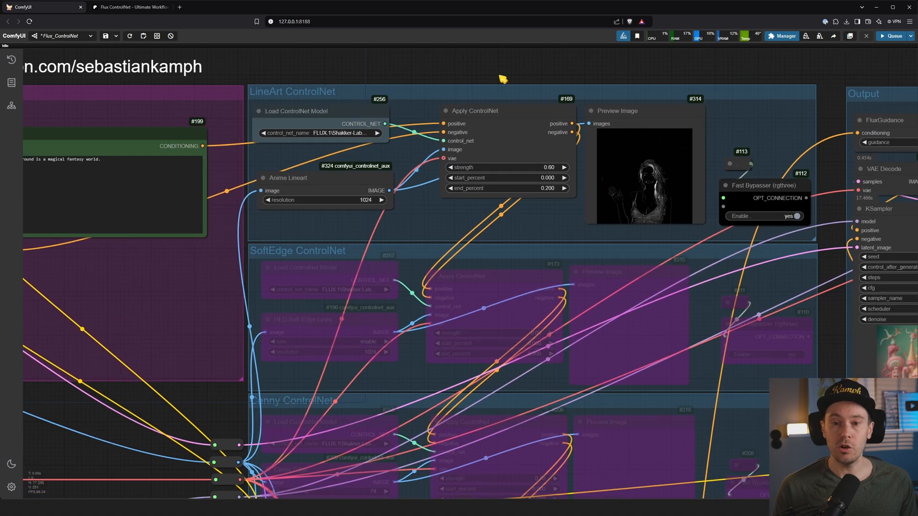
{"action": "scroll", "scroll_direction": "down", "scroll_amount": 3}
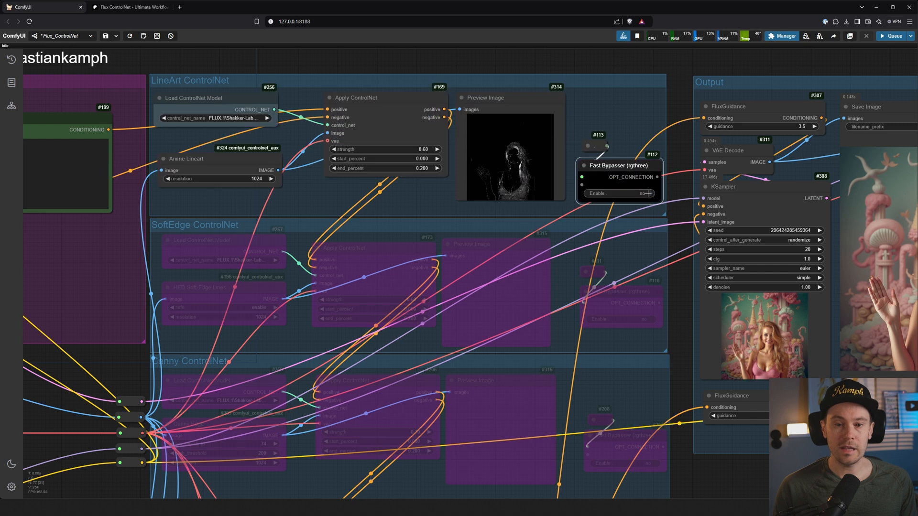
{"action": "left_click", "coordinate": [644, 193]}
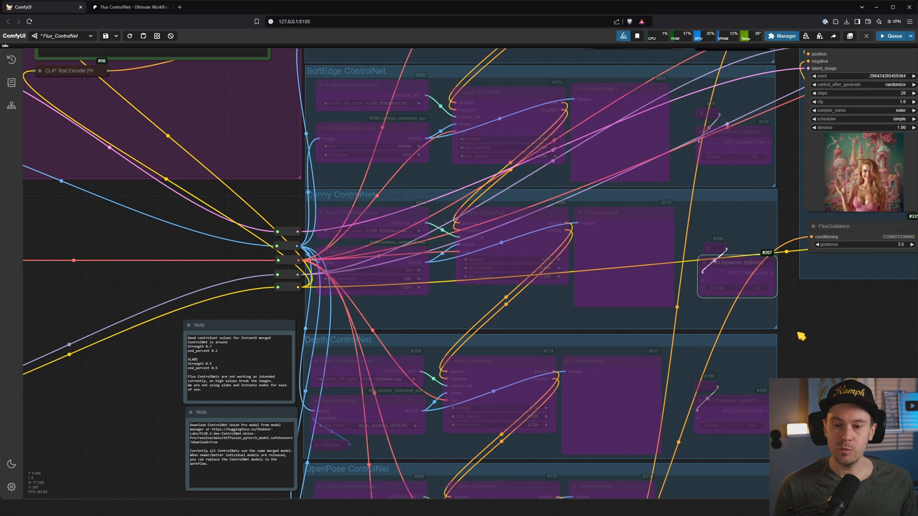
{"action": "mouse_move", "coordinate": [789, 135]}
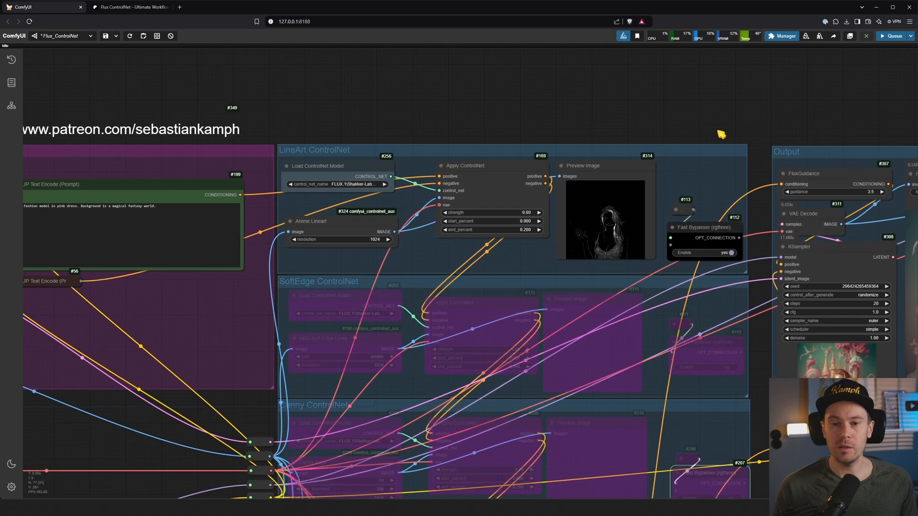
{"action": "mouse_move", "coordinate": [681, 109]}
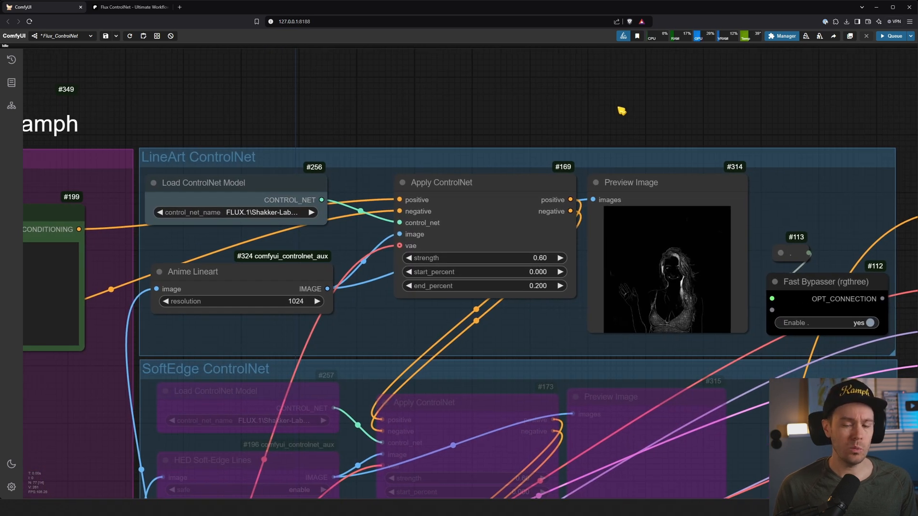
{"action": "mouse_move", "coordinate": [381, 115]}
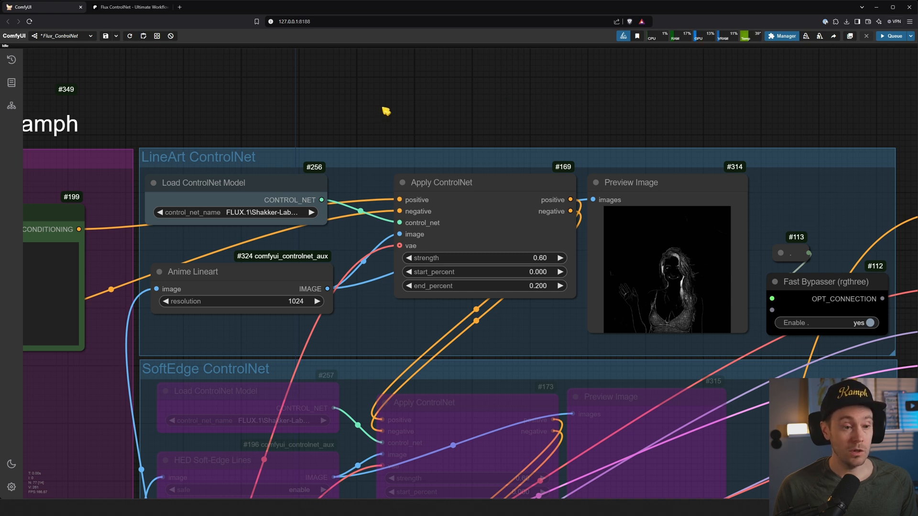
{"action": "scroll", "scroll_direction": "down", "scroll_amount": 3}
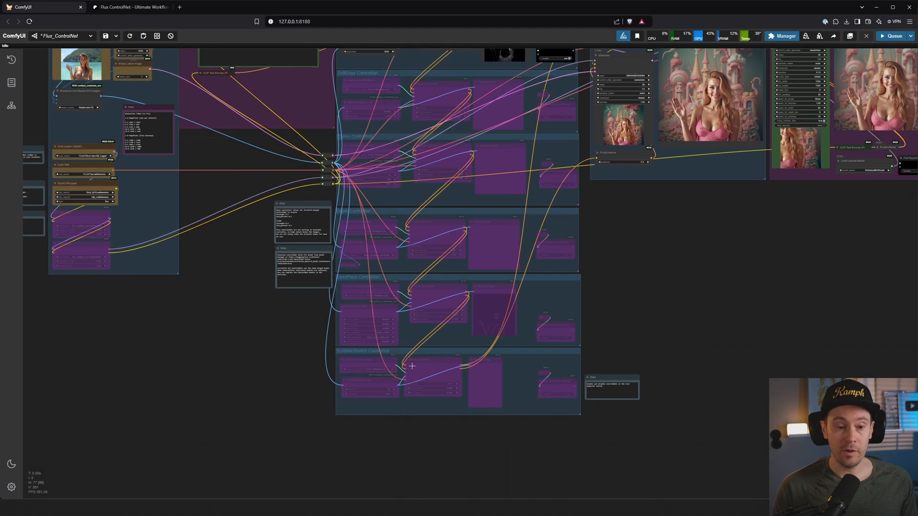
{"action": "mouse_move", "coordinate": [623, 254]}
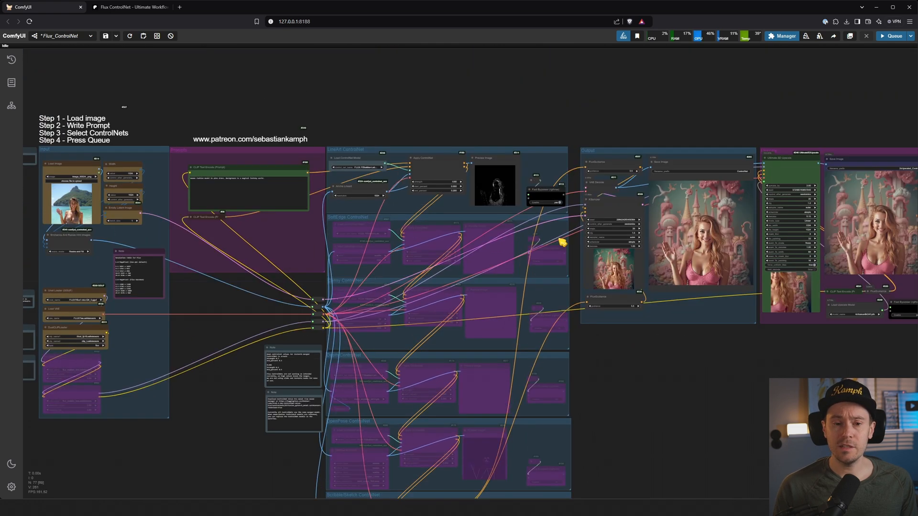
{"action": "scroll", "scroll_direction": "up", "scroll_amount": 3}
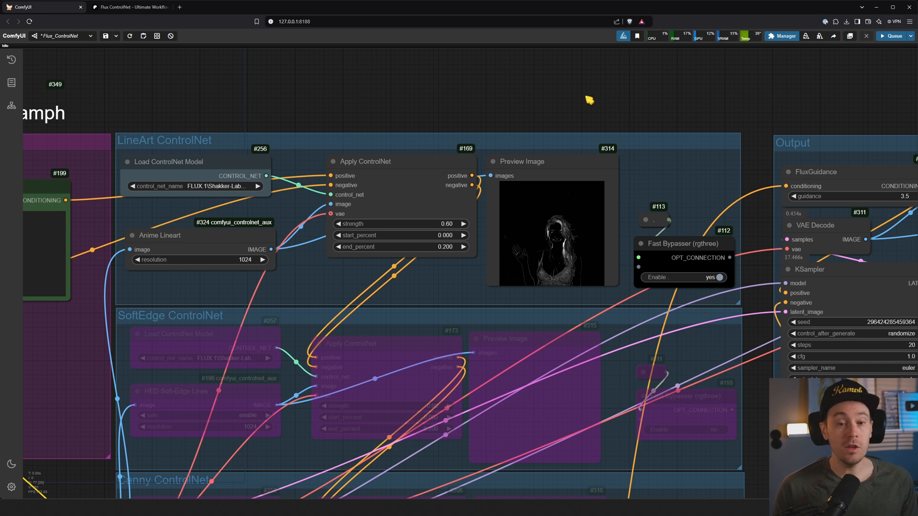
{"action": "mouse_move", "coordinate": [339, 114]}
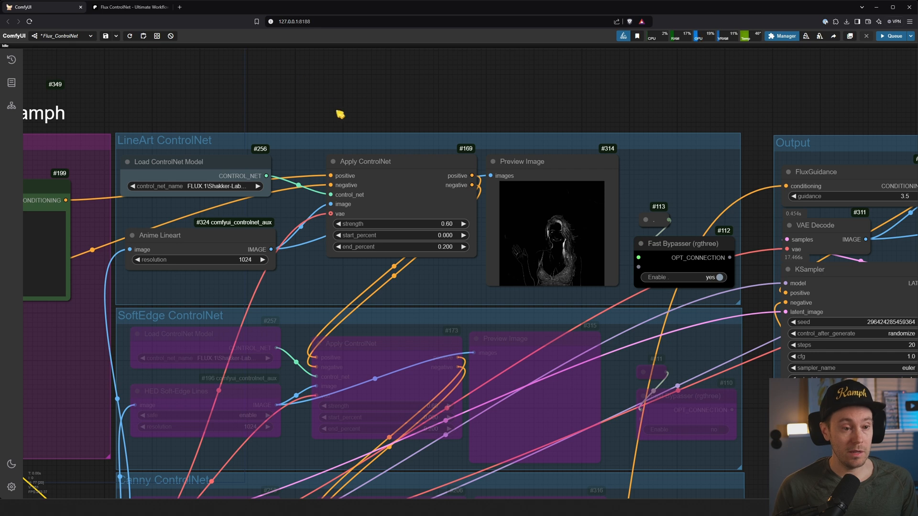
{"action": "mouse_move", "coordinate": [814, 118]}
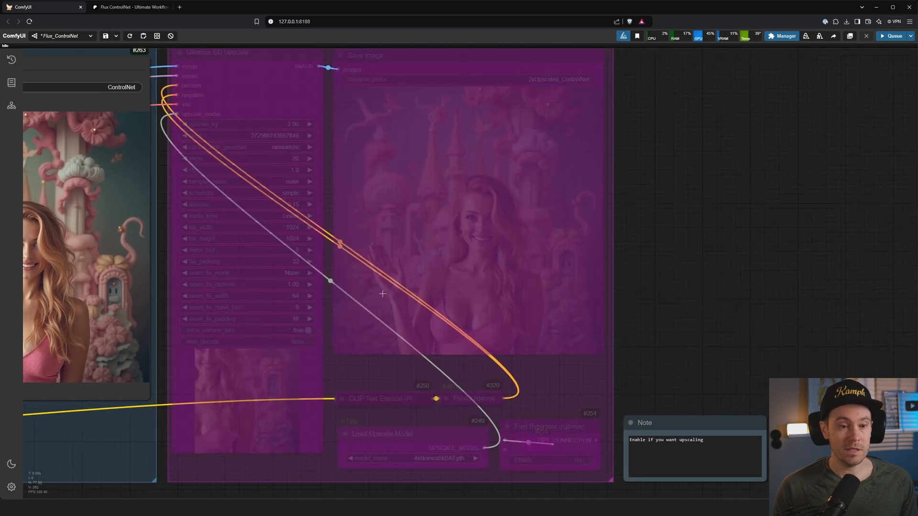
{"action": "mouse_move", "coordinate": [626, 248]}
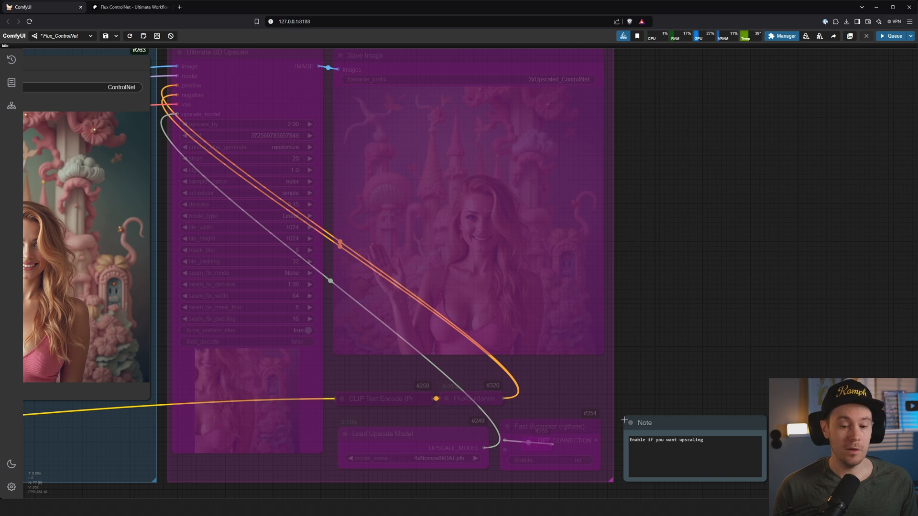
{"action": "mouse_move", "coordinate": [634, 310]}
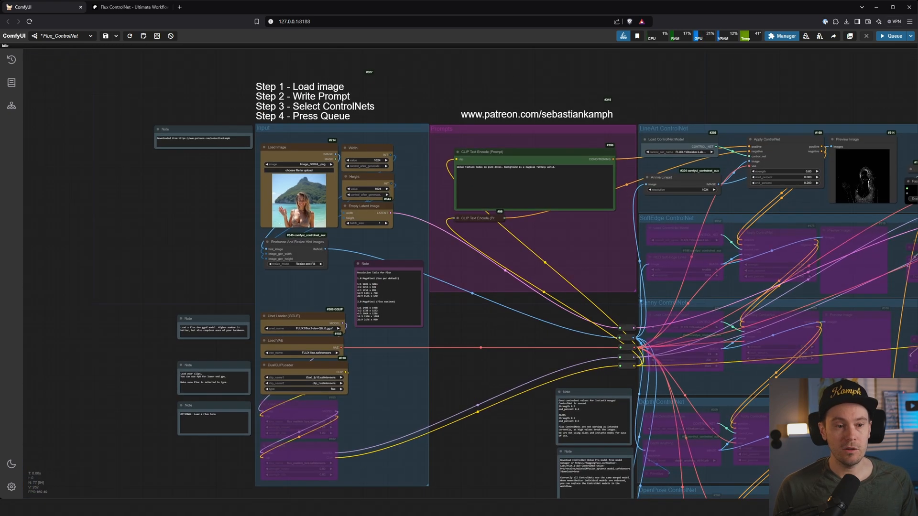
Scroll the Patreon post down to the KSampler notes on steps, CFG, denoise and seed.
{"action": "scroll", "scroll_direction": "up", "scroll_amount": 3}
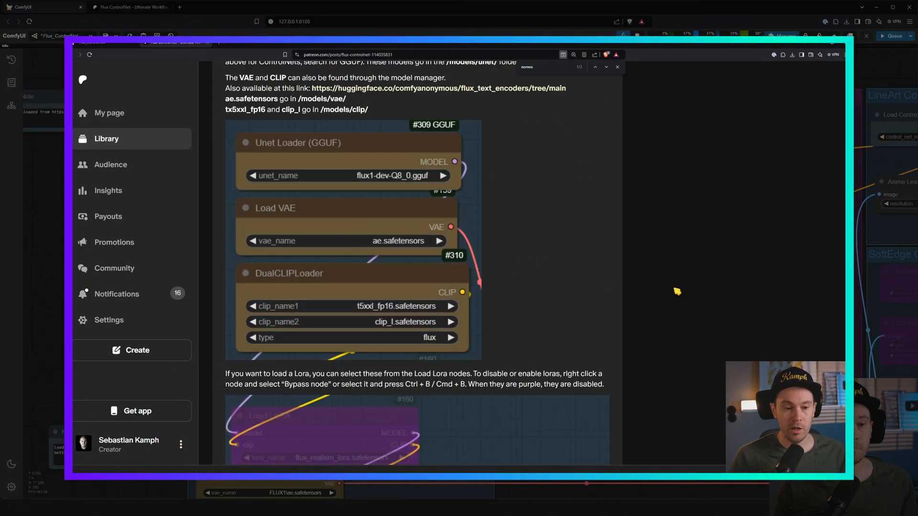
{"action": "scroll", "scroll_direction": "down", "scroll_amount": 3}
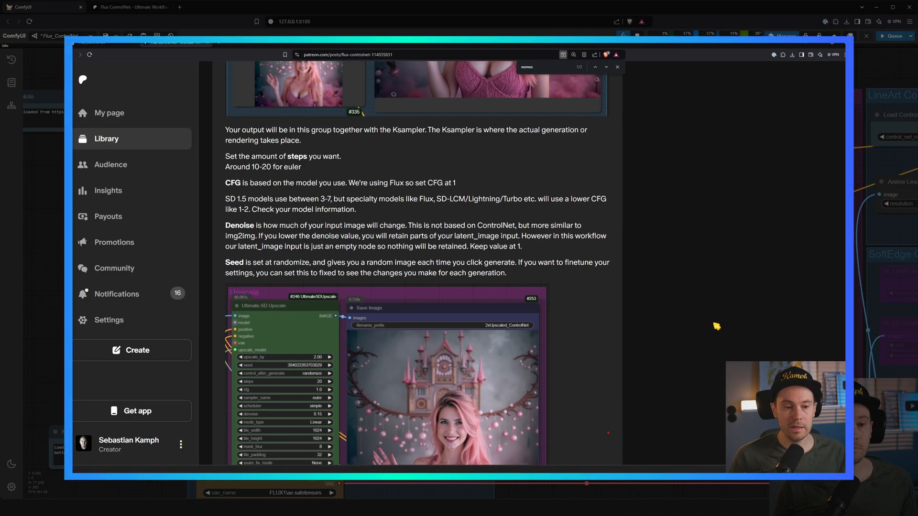
{"action": "scroll", "scroll_direction": "down", "scroll_amount": 3}
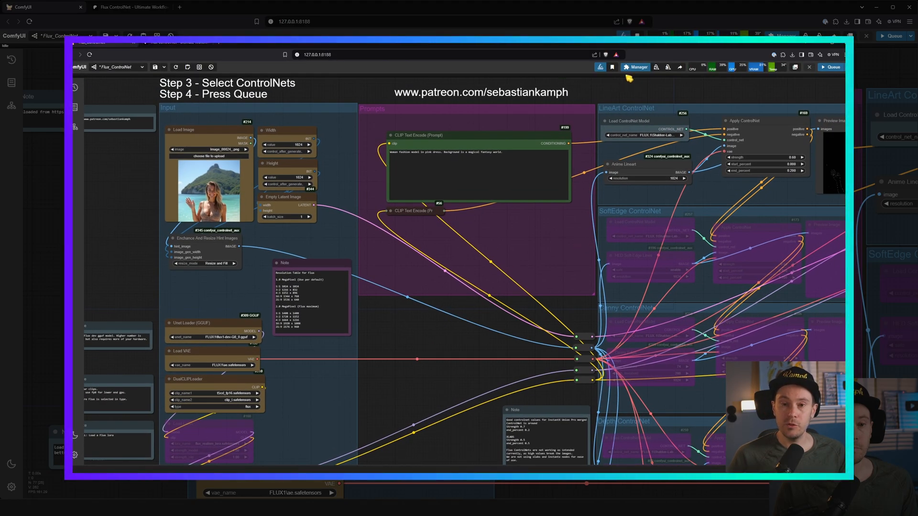
{"action": "mouse_move", "coordinate": [637, 66]}
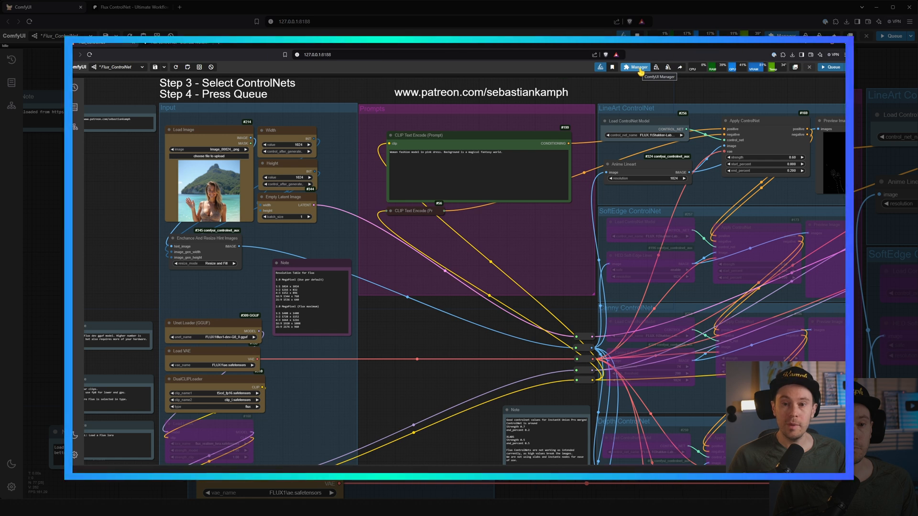
Show the Manager's missing custom nodes list, which reports no results.
{"action": "left_click", "coordinate": [635, 67]}
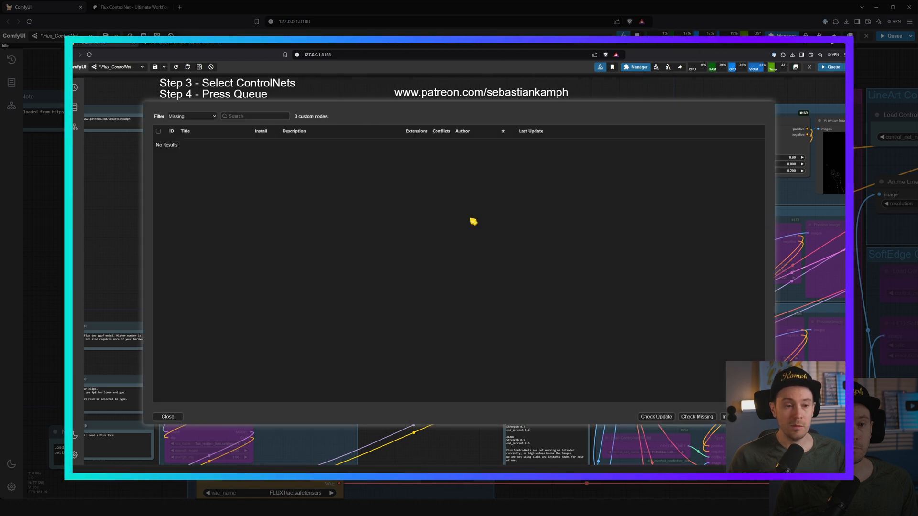
{"action": "mouse_move", "coordinate": [174, 253]}
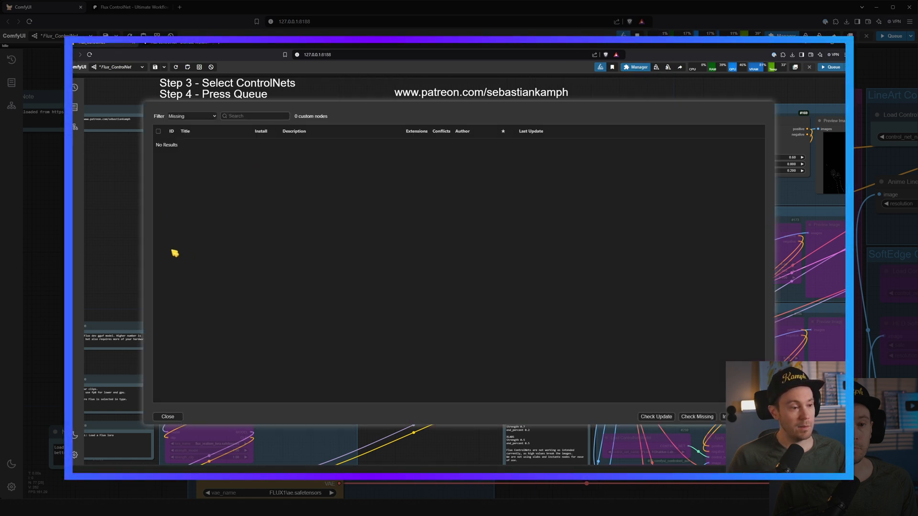
{"action": "mouse_move", "coordinate": [364, 163]}
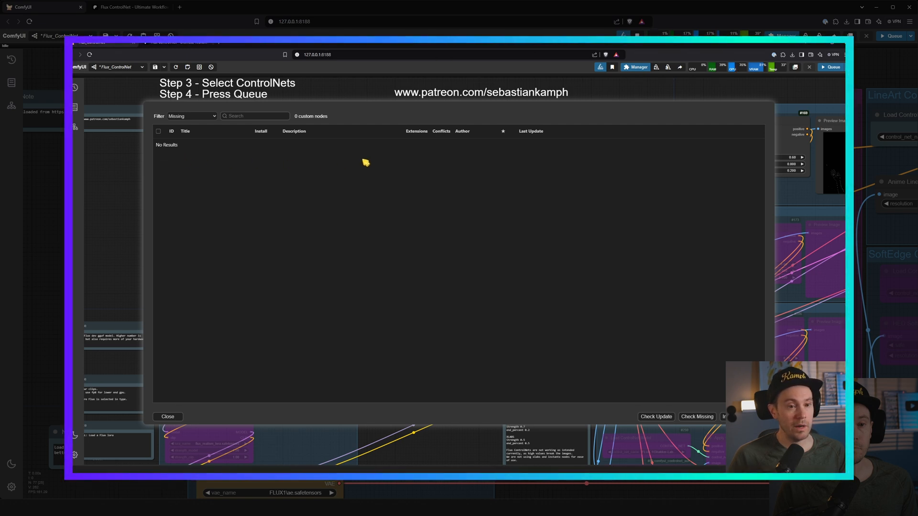
{"action": "mouse_move", "coordinate": [377, 214]}
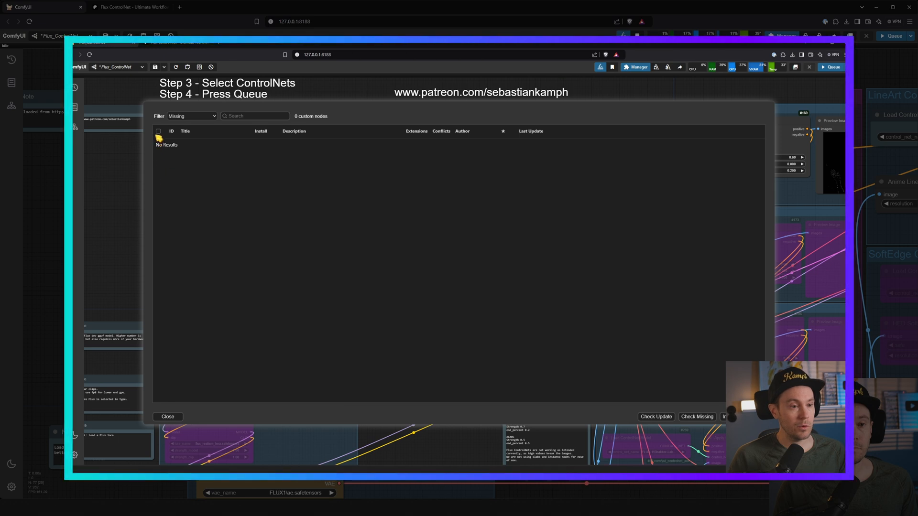
{"action": "mouse_move", "coordinate": [199, 346]}
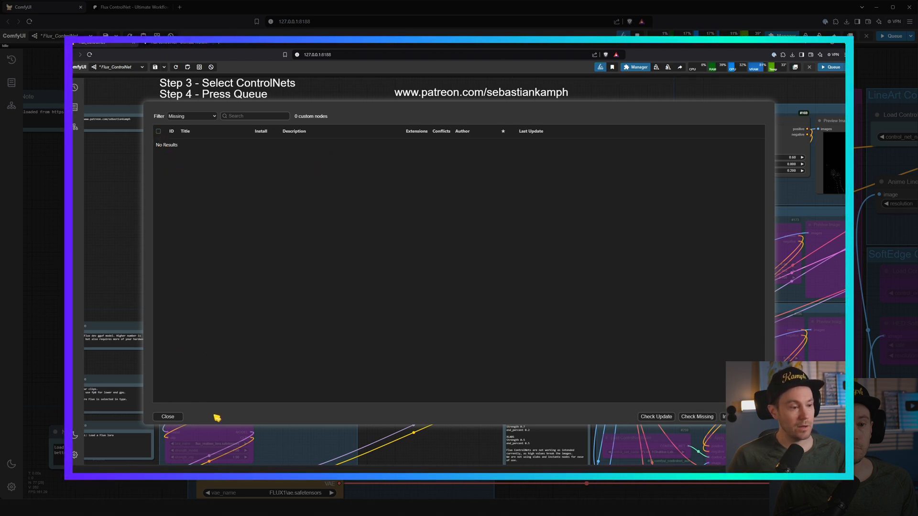
{"action": "left_click", "coordinate": [167, 416]}
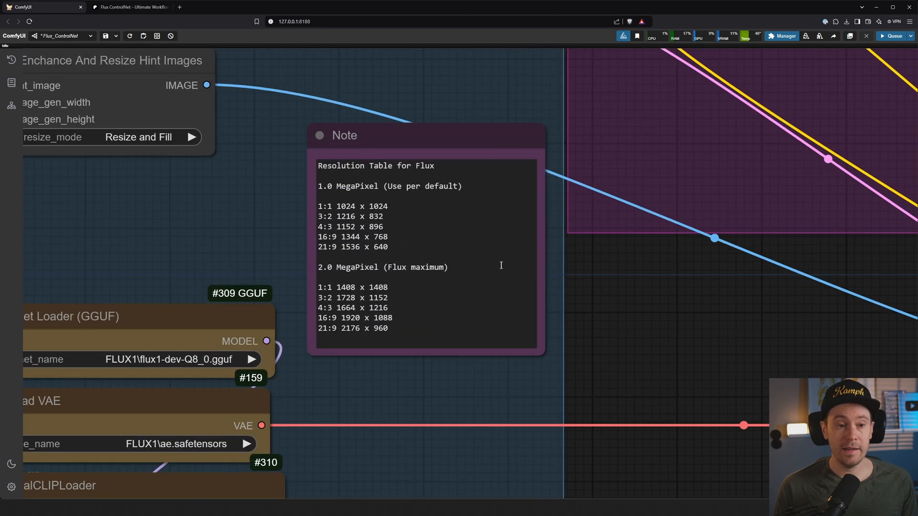
{"action": "scroll", "scroll_direction": "down", "scroll_amount": 3}
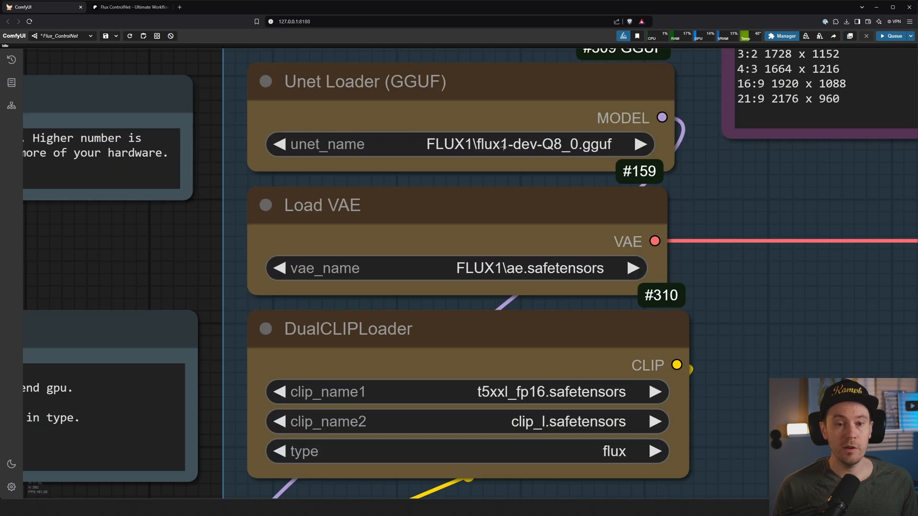
{"action": "mouse_move", "coordinate": [181, 237]}
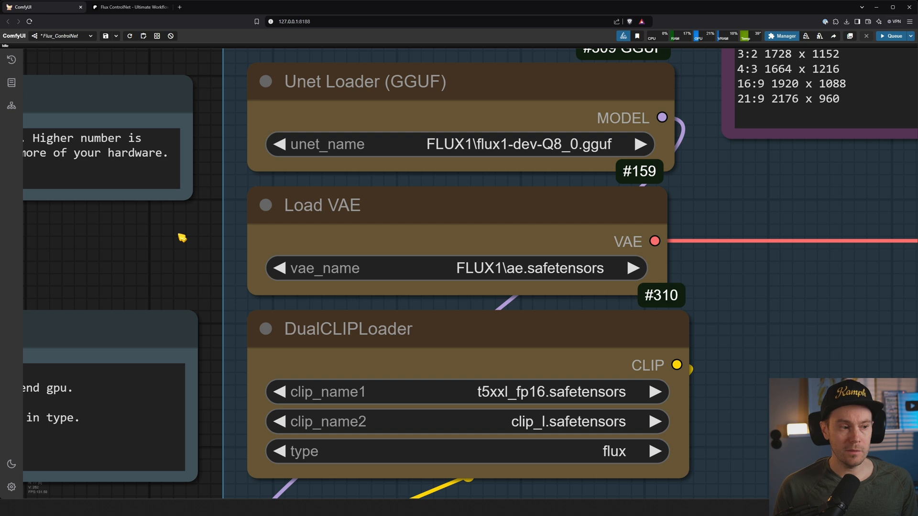
{"action": "scroll", "scroll_direction": "down", "scroll_amount": 3}
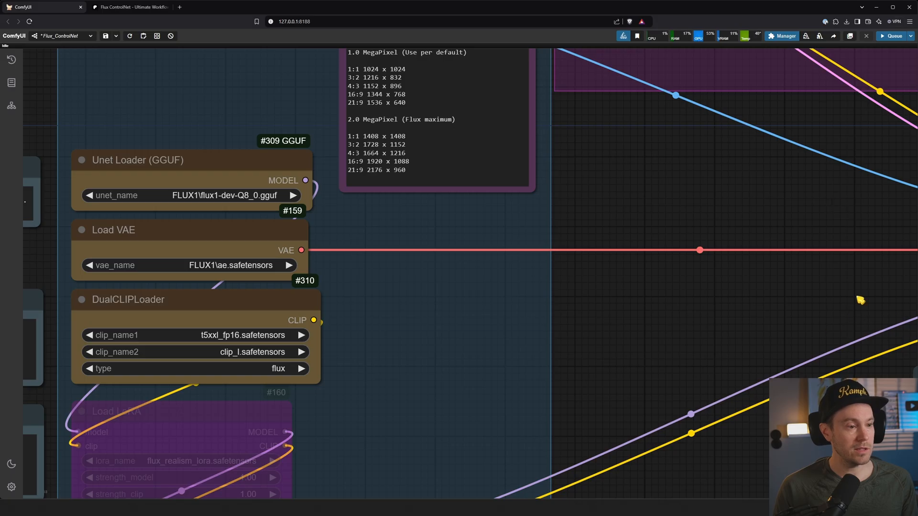
{"action": "mouse_move", "coordinate": [615, 67]}
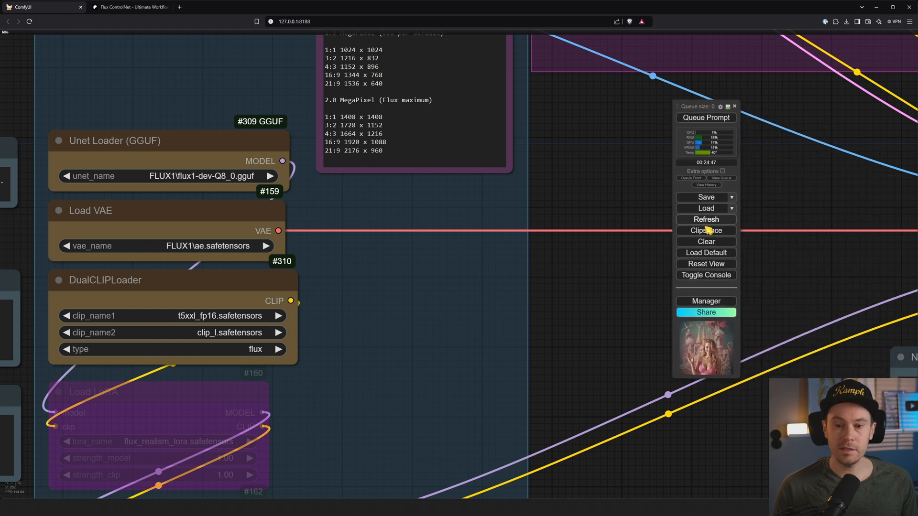
Bring up the ComfyUI Manager menu over the Flux workflow.
{"action": "left_click", "coordinate": [706, 301]}
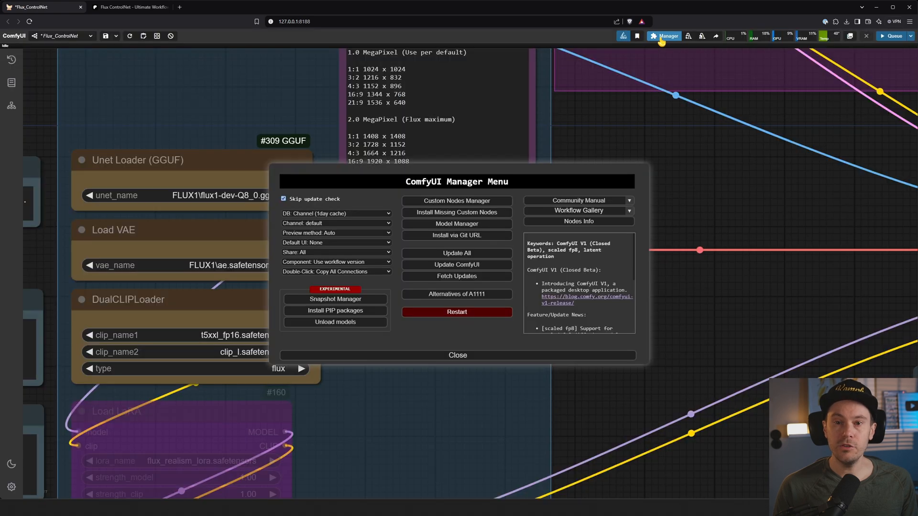
{"action": "mouse_move", "coordinate": [670, 53]}
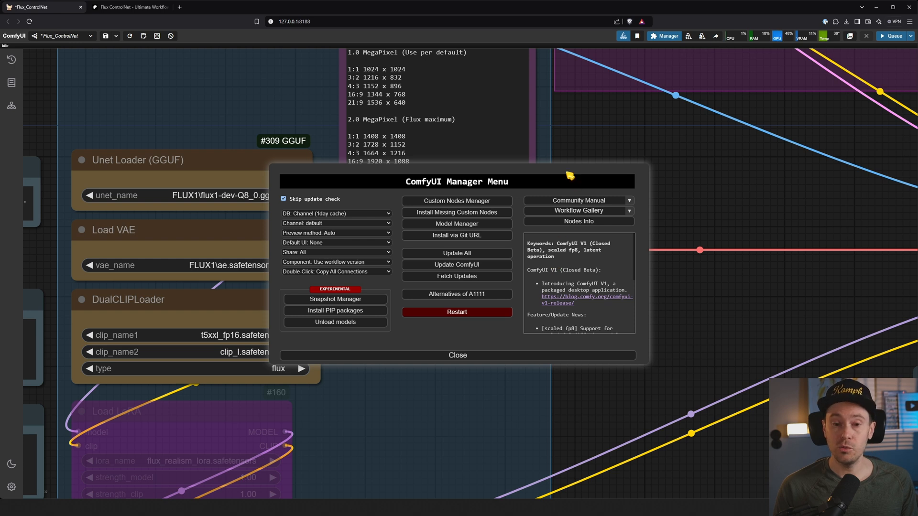
{"action": "mouse_move", "coordinate": [568, 173]}
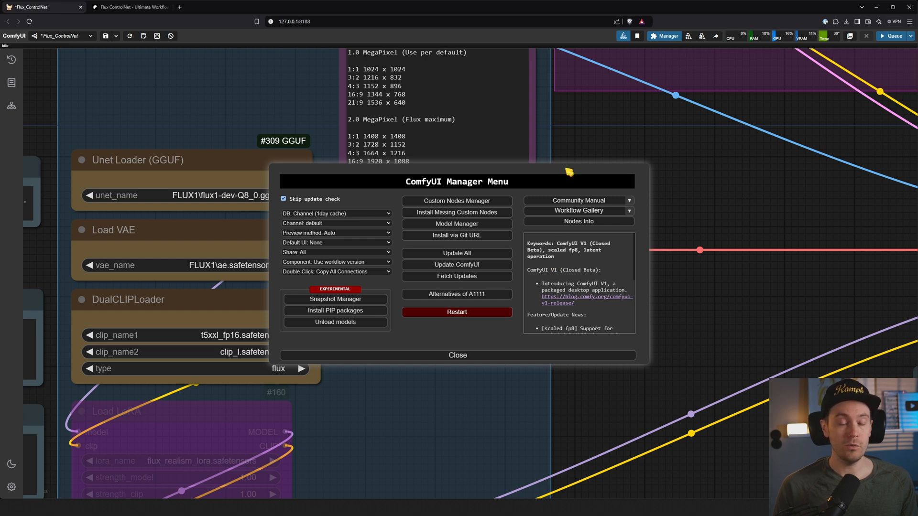
{"action": "mouse_move", "coordinate": [575, 177]}
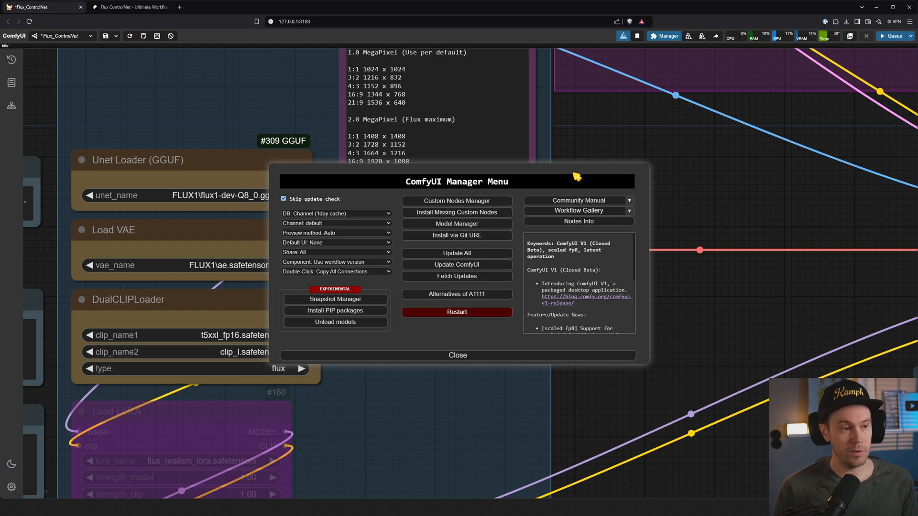
Show the Model Manager list of 396 downloadable external models.
{"action": "left_click", "coordinate": [457, 224]}
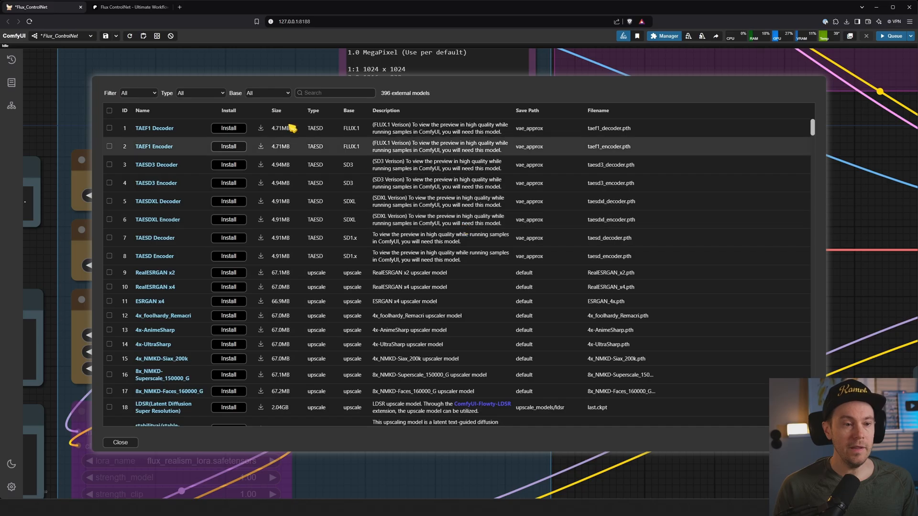
Filter the model list by 'flux q8', showing the Flux dev Q8 GGUF already installed.
{"action": "type", "text": "flux q8"}
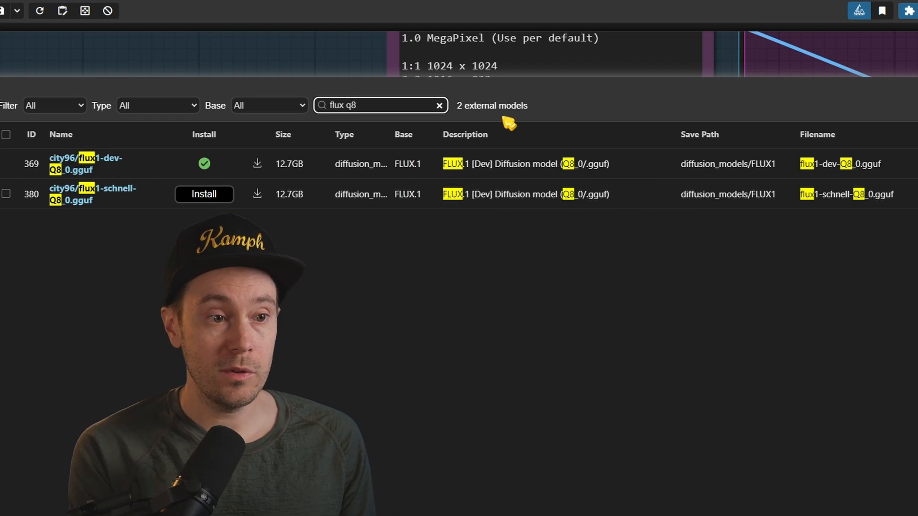
{"action": "mouse_move", "coordinate": [91, 170]}
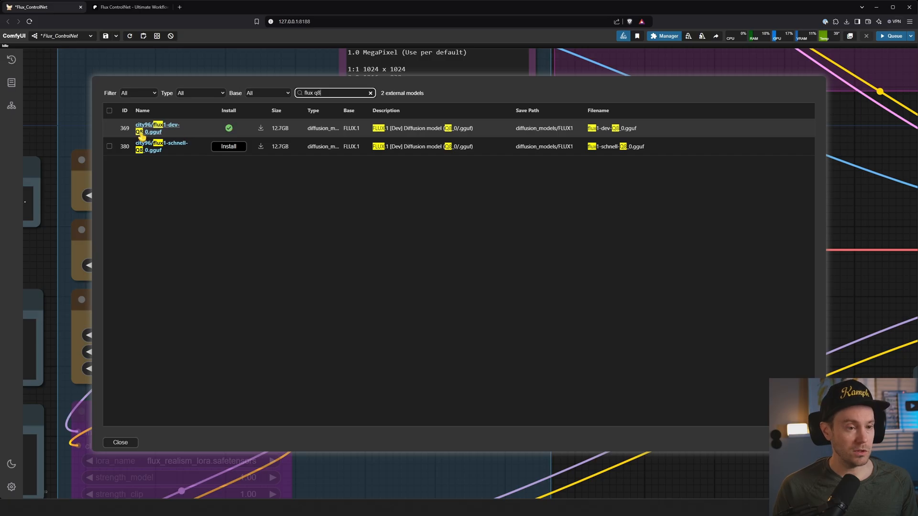
{"action": "mouse_move", "coordinate": [157, 127]}
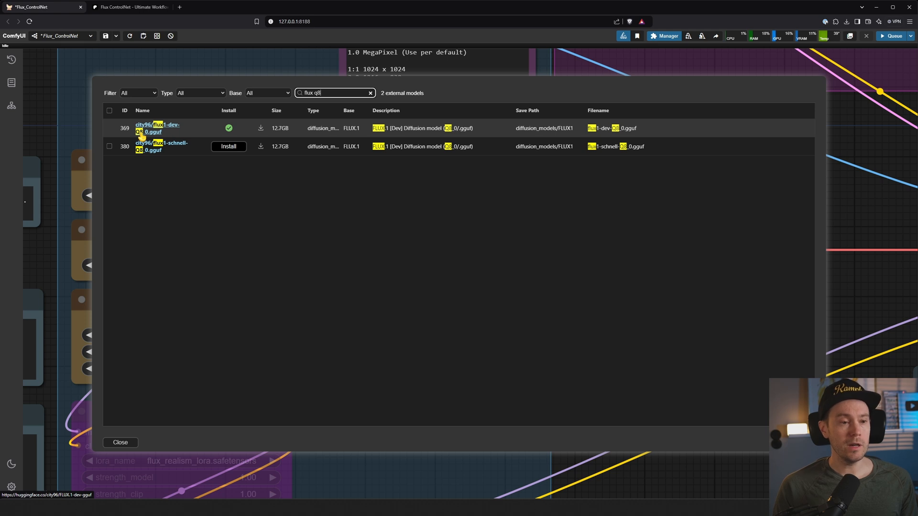
{"action": "mouse_move", "coordinate": [166, 131]}
{"action": "type", "text": "5"}
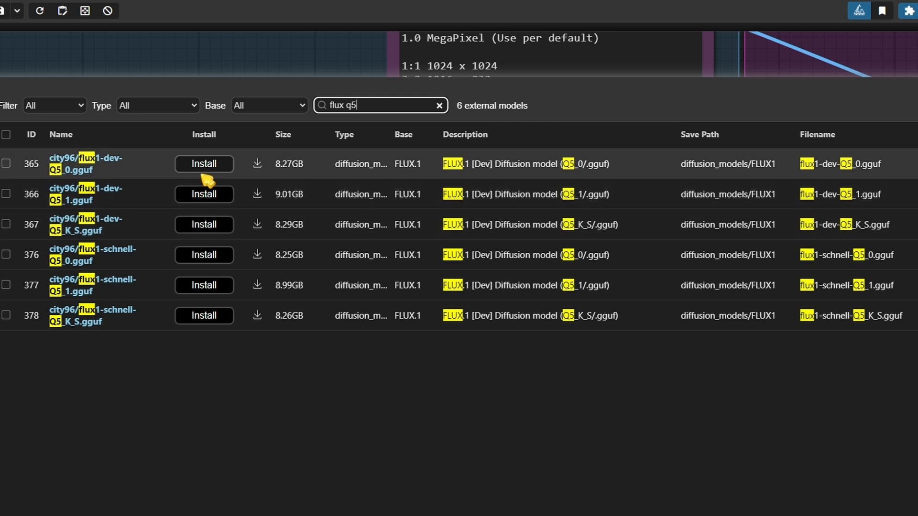
{"action": "mouse_move", "coordinate": [116, 168]}
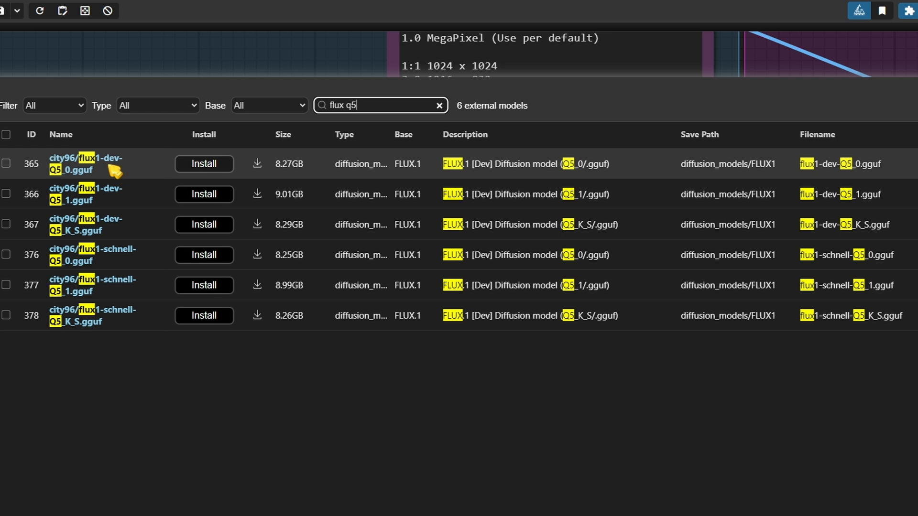
{"action": "mouse_move", "coordinate": [134, 176]}
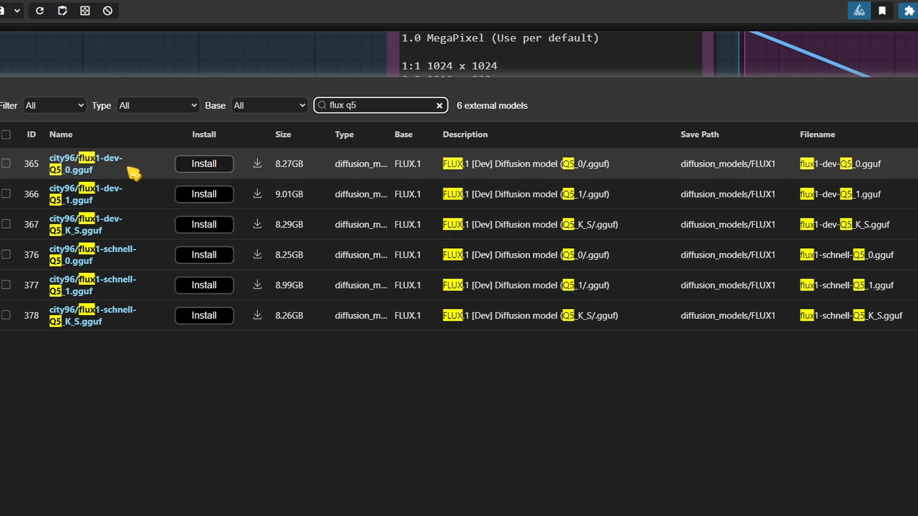
{"action": "mouse_move", "coordinate": [124, 171]}
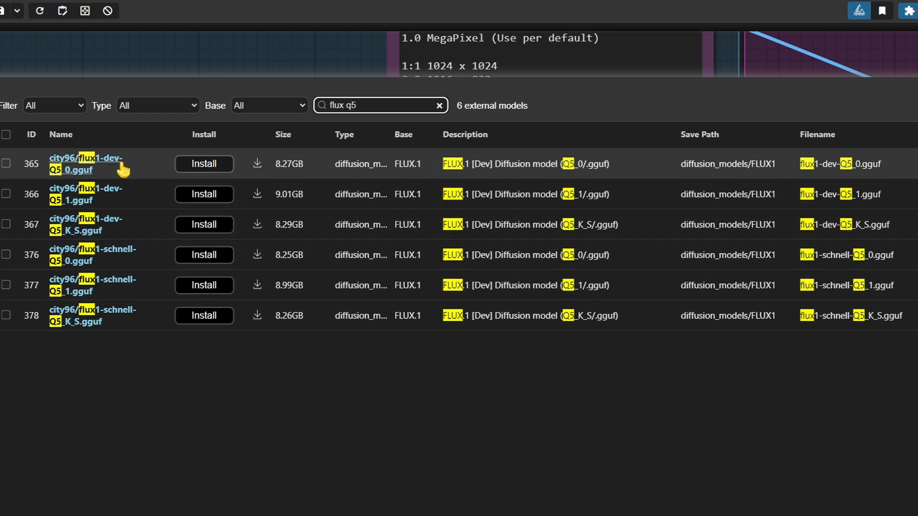
{"action": "mouse_move", "coordinate": [167, 203]}
{"action": "type", "text": "8"}
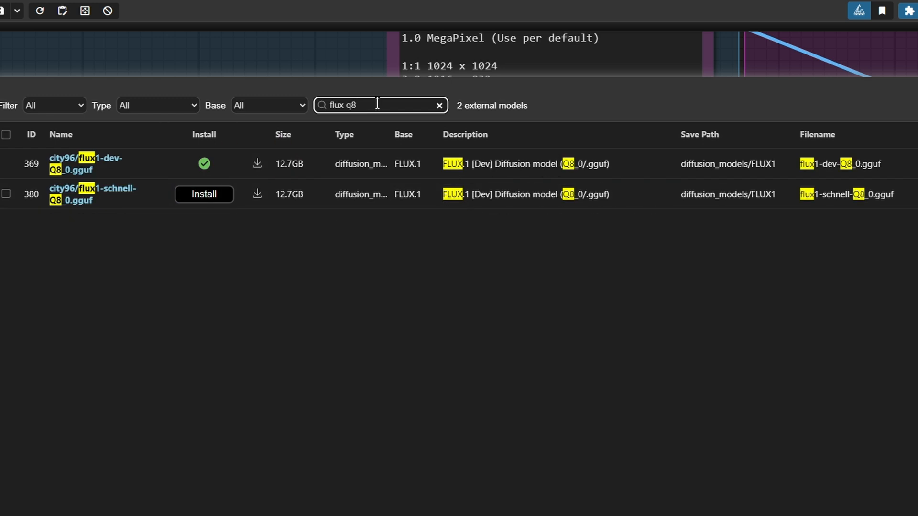
{"action": "mouse_move", "coordinate": [183, 506]}
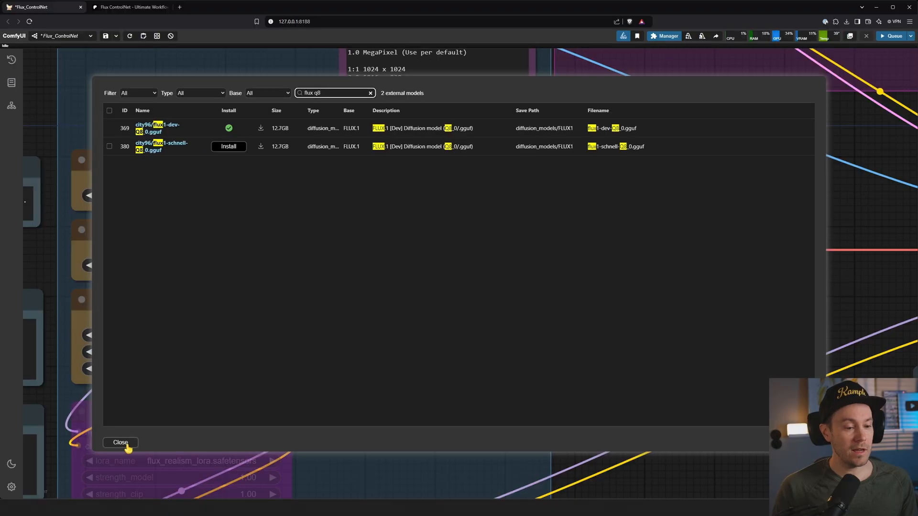
Close the model list and manager, then reopen the Model Manager list.
{"action": "left_click", "coordinate": [121, 442]}
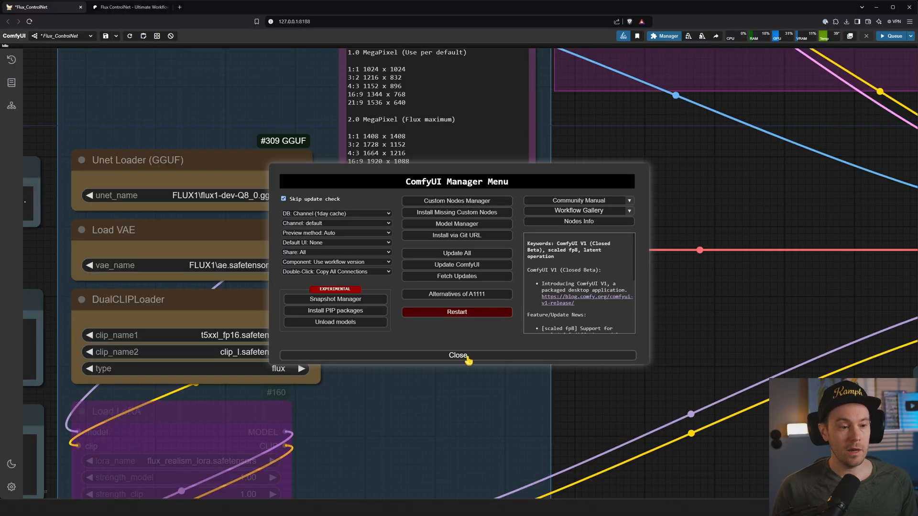
{"action": "left_click", "coordinate": [457, 355]}
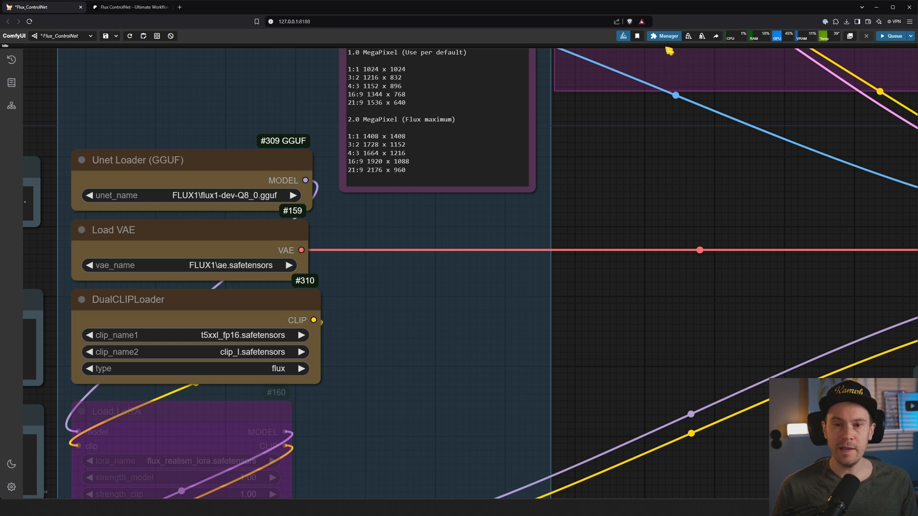
{"action": "left_click", "coordinate": [664, 36]}
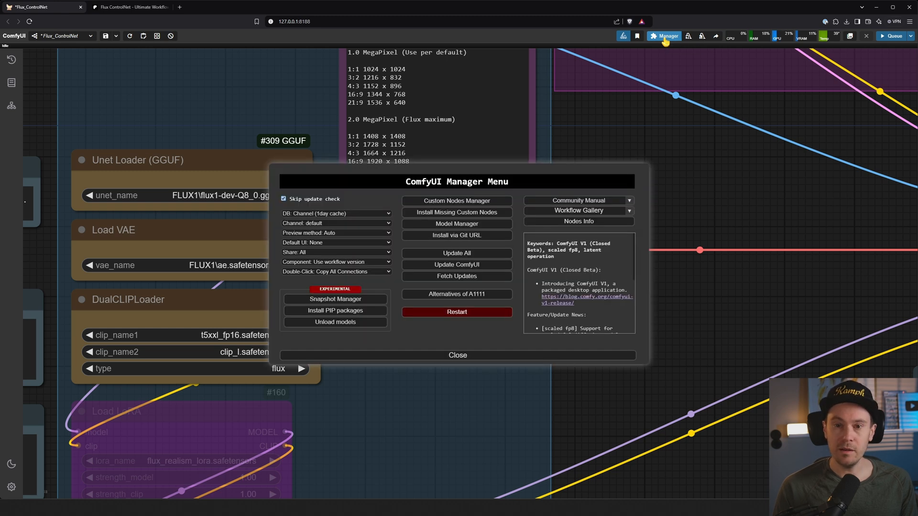
{"action": "left_click", "coordinate": [457, 223]}
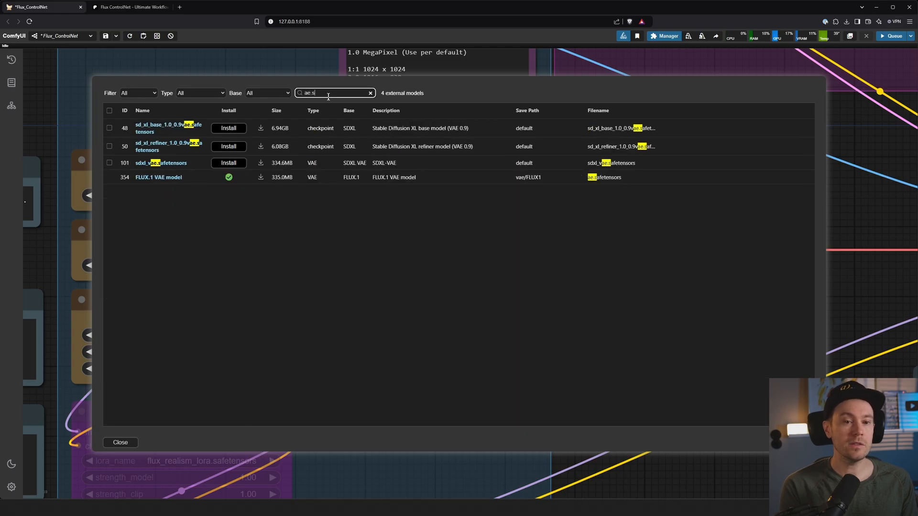
Search 'ae.safetensors', confirm the FLUX.1 VAE is installed, then close the list and manager.
{"action": "type", "text": "afetensors"}
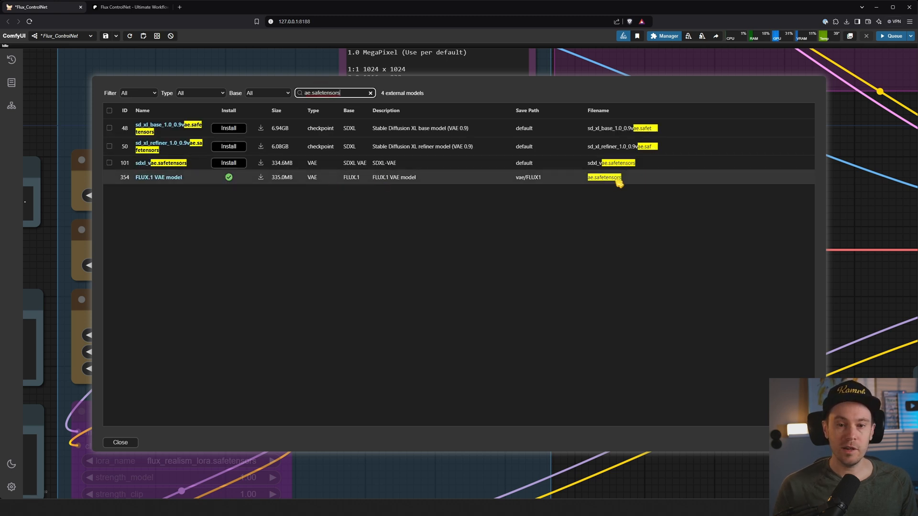
{"action": "mouse_move", "coordinate": [252, 187]}
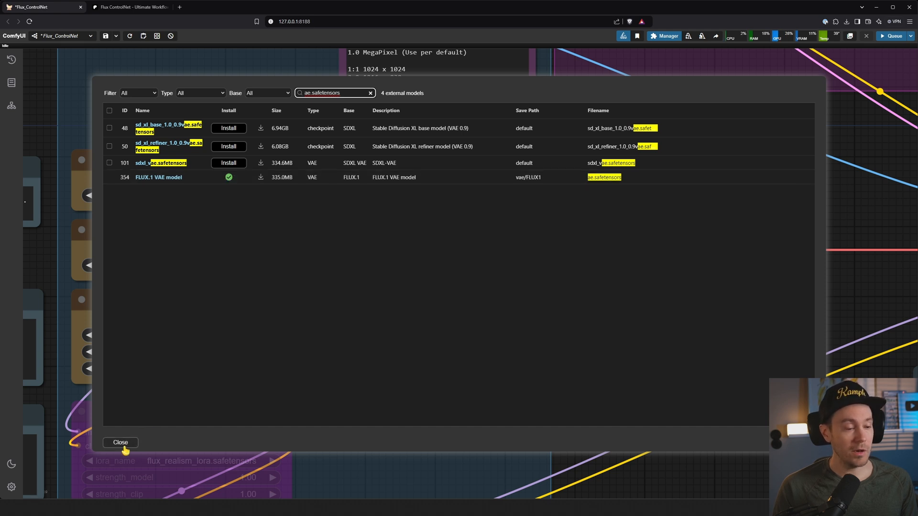
{"action": "left_click", "coordinate": [120, 443]}
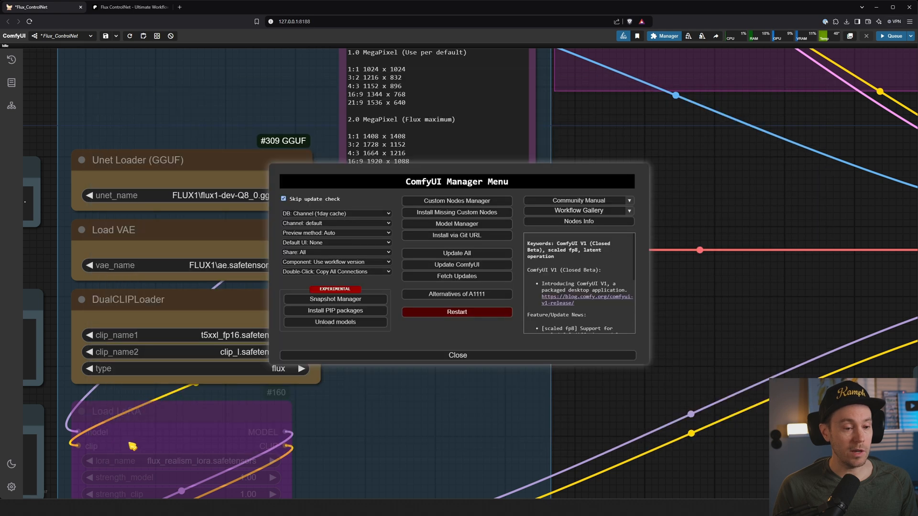
{"action": "left_click", "coordinate": [458, 356]}
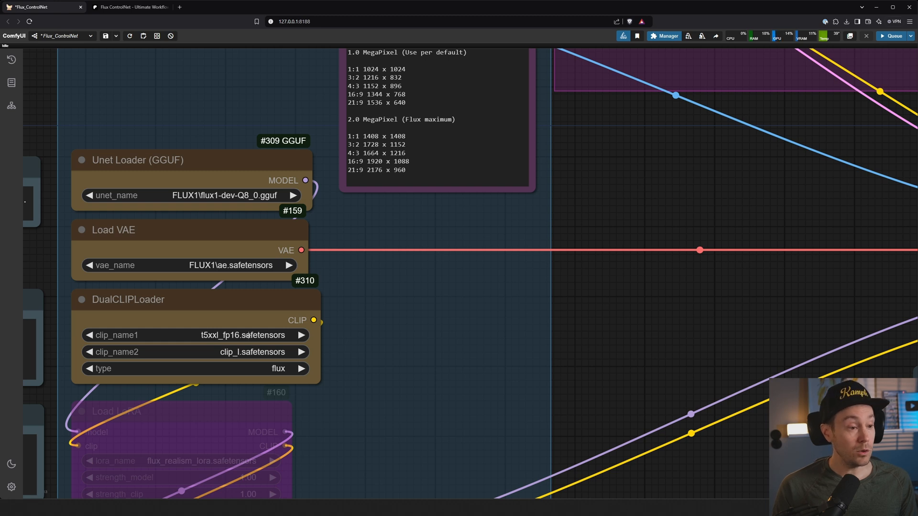
Switch to the Patreon Flux ControlNet post and scroll into its model installation notes.
{"action": "left_click", "coordinate": [129, 7]}
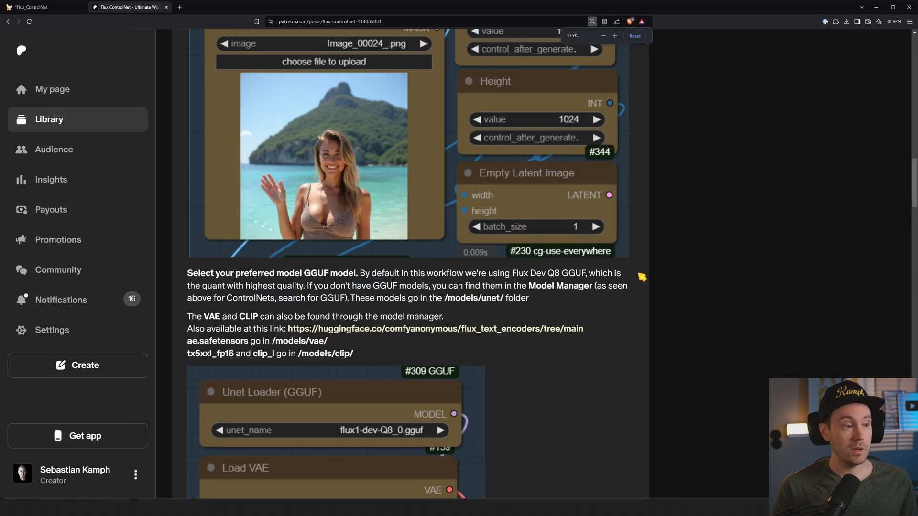
{"action": "scroll", "scroll_direction": "up", "scroll_amount": 3}
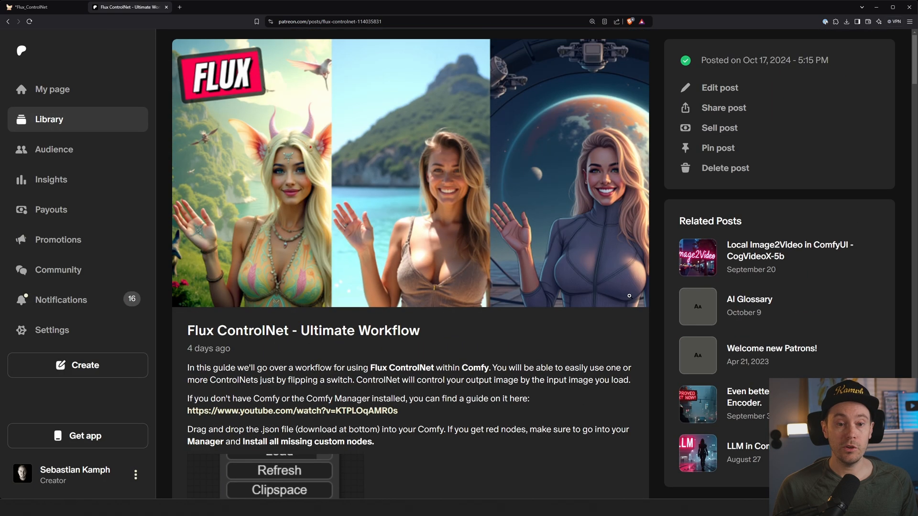
{"action": "mouse_move", "coordinate": [430, 296]}
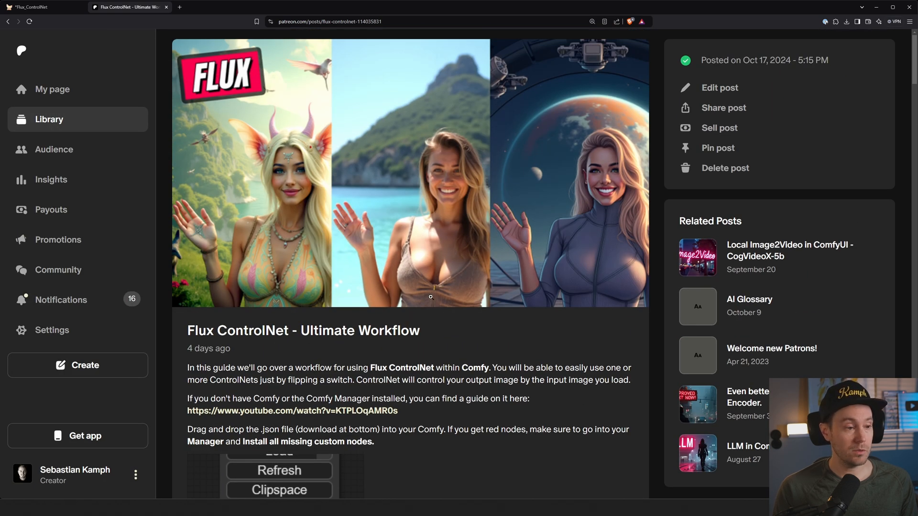
{"action": "scroll", "scroll_direction": "down", "scroll_amount": 3}
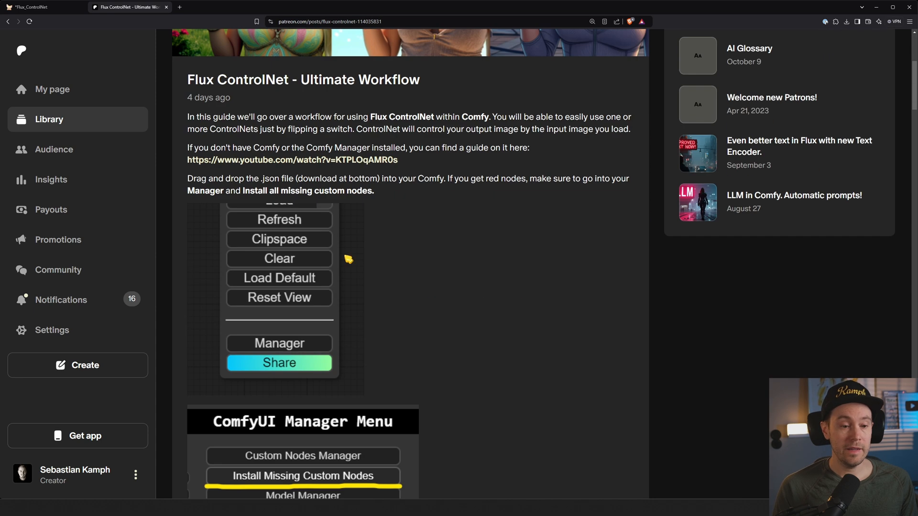
{"action": "scroll", "scroll_direction": "down", "scroll_amount": 3}
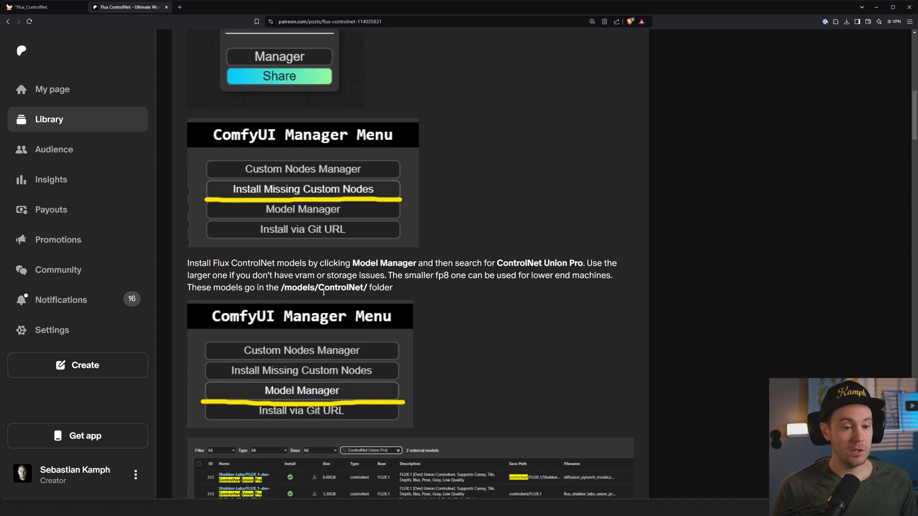
{"action": "scroll", "scroll_direction": "down", "scroll_amount": 3}
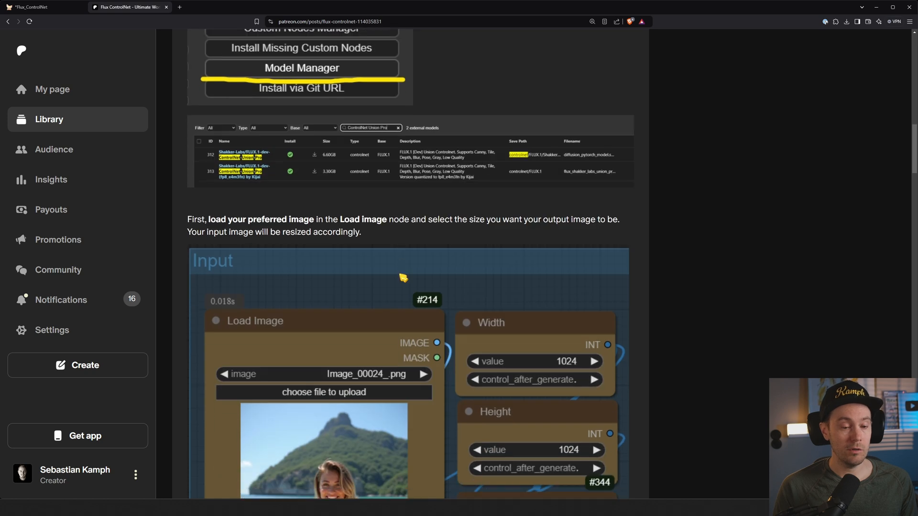
Review the VAE and CLIP file location notes, then return to the ComfyUI workflow.
{"action": "scroll", "scroll_direction": "down", "scroll_amount": 3}
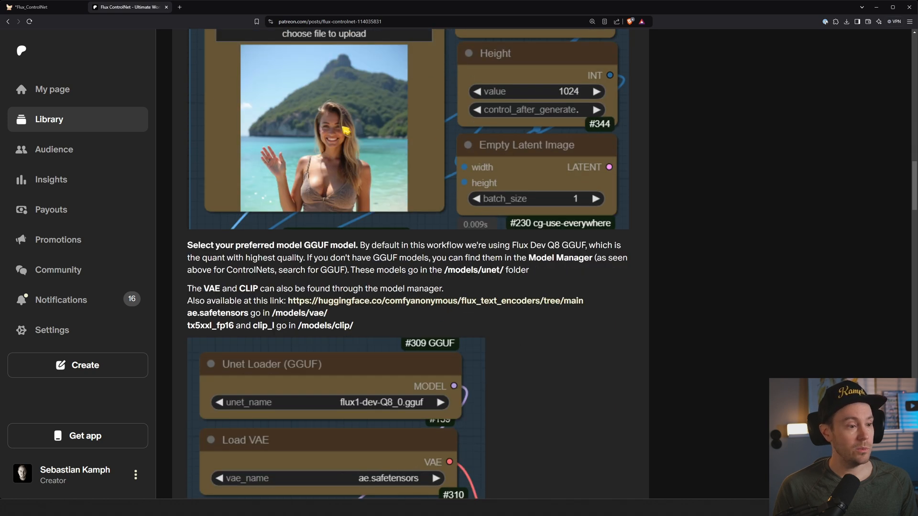
{"action": "scroll", "scroll_direction": "down", "scroll_amount": 3}
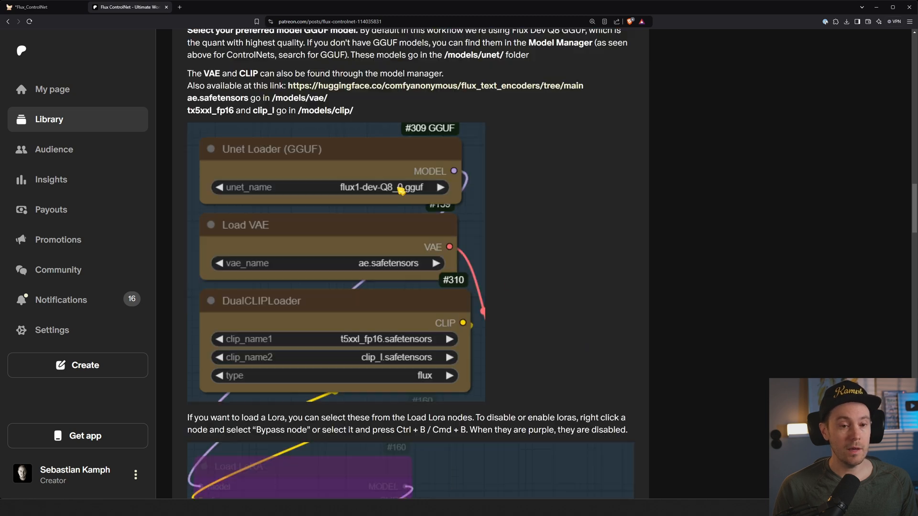
{"action": "mouse_move", "coordinate": [403, 197]}
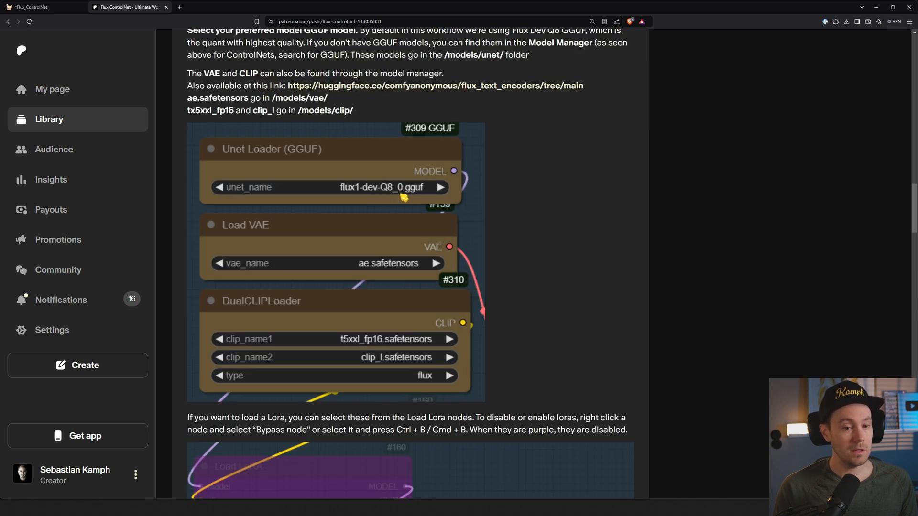
{"action": "mouse_move", "coordinate": [392, 281]}
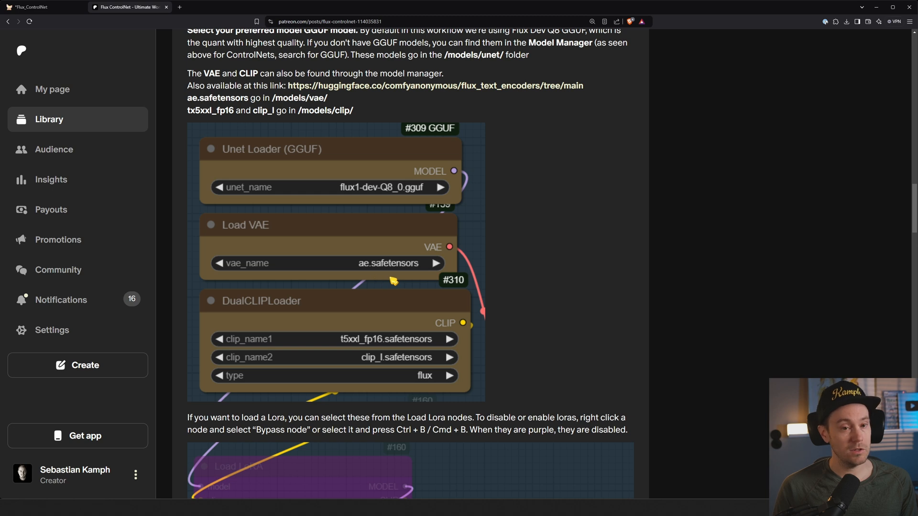
{"action": "scroll", "scroll_direction": "up", "scroll_amount": 3}
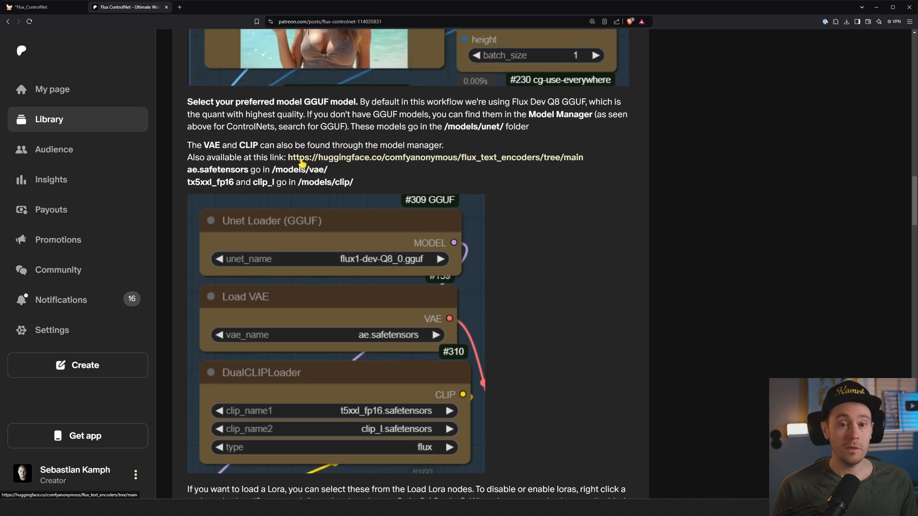
{"action": "mouse_move", "coordinate": [583, 296]}
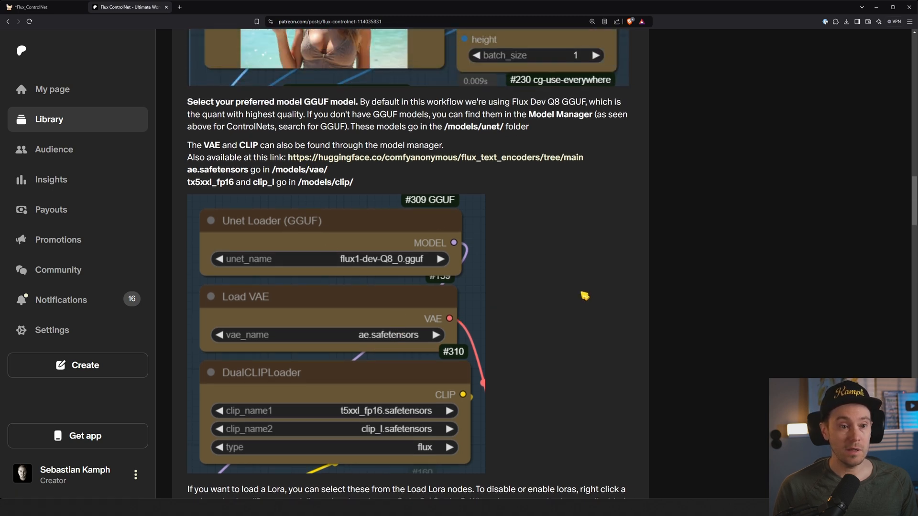
{"action": "mouse_move", "coordinate": [254, 166]}
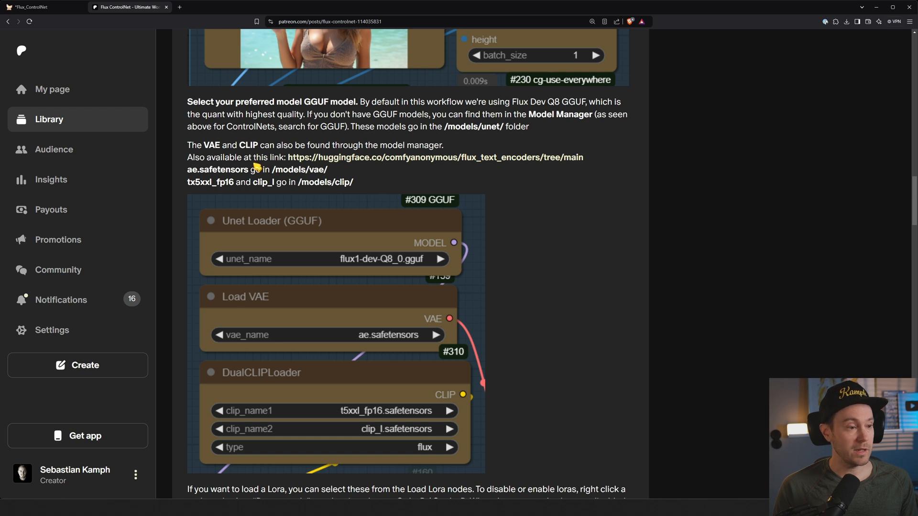
{"action": "left_click", "coordinate": [38, 7]}
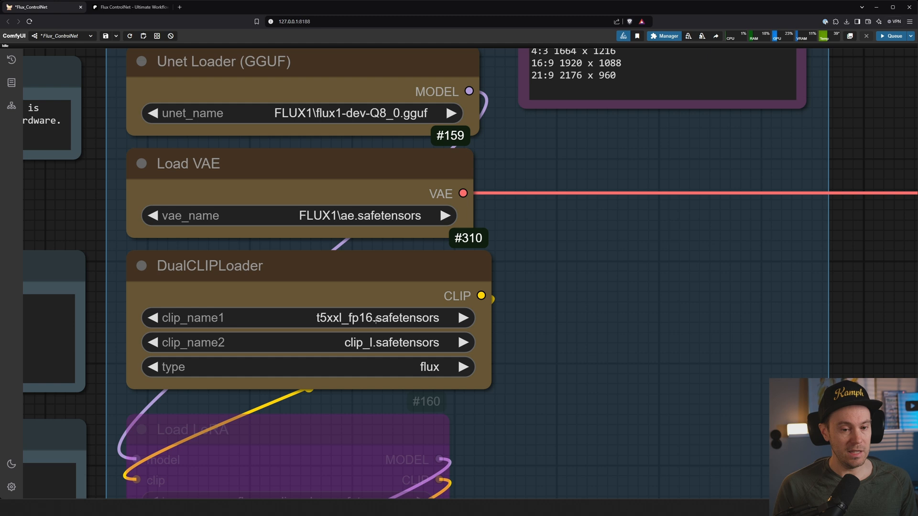
{"action": "left_click", "coordinate": [380, 318]}
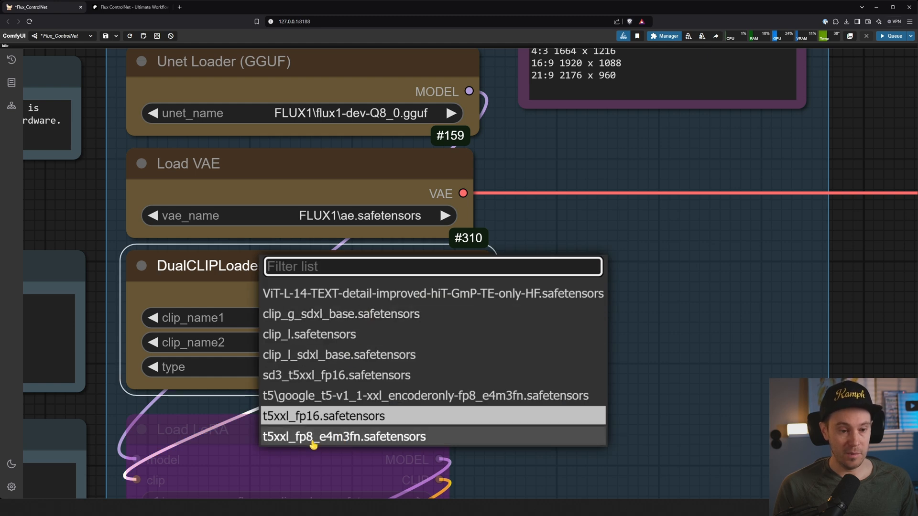
{"action": "mouse_move", "coordinate": [465, 396]}
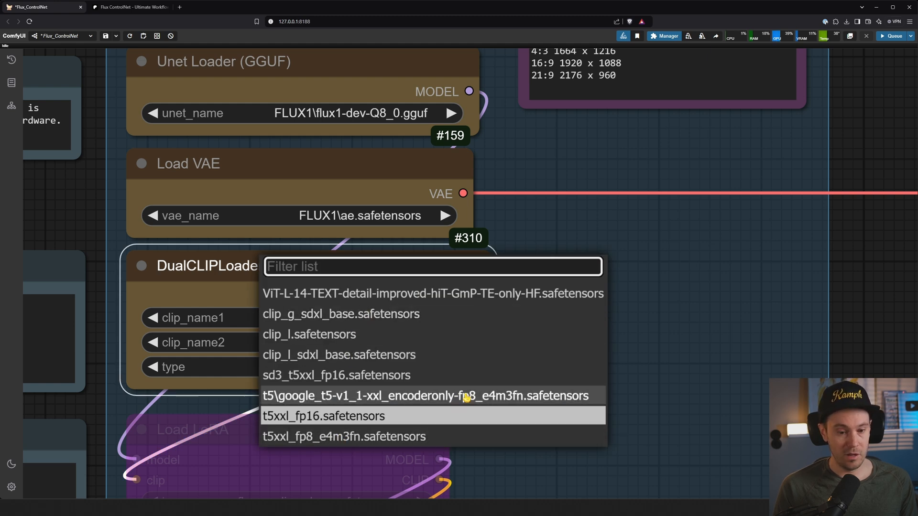
{"action": "mouse_move", "coordinate": [363, 400]}
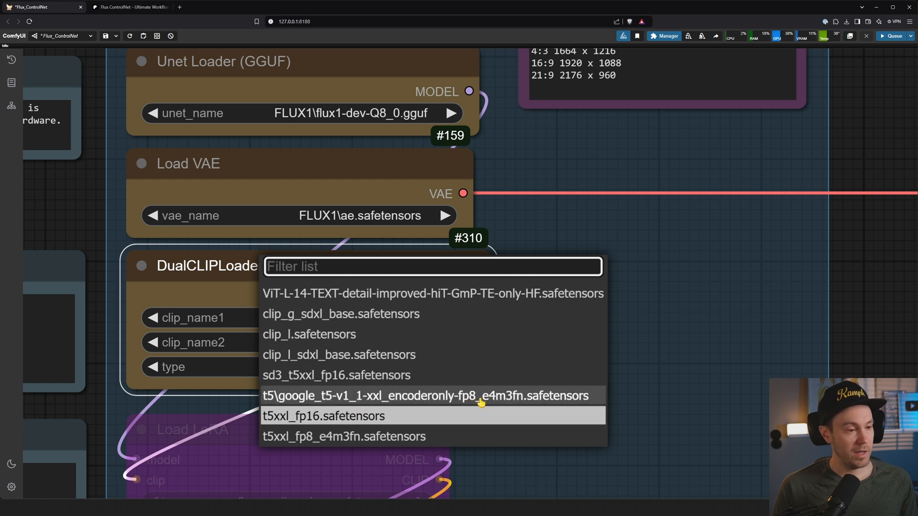
{"action": "mouse_move", "coordinate": [421, 446]}
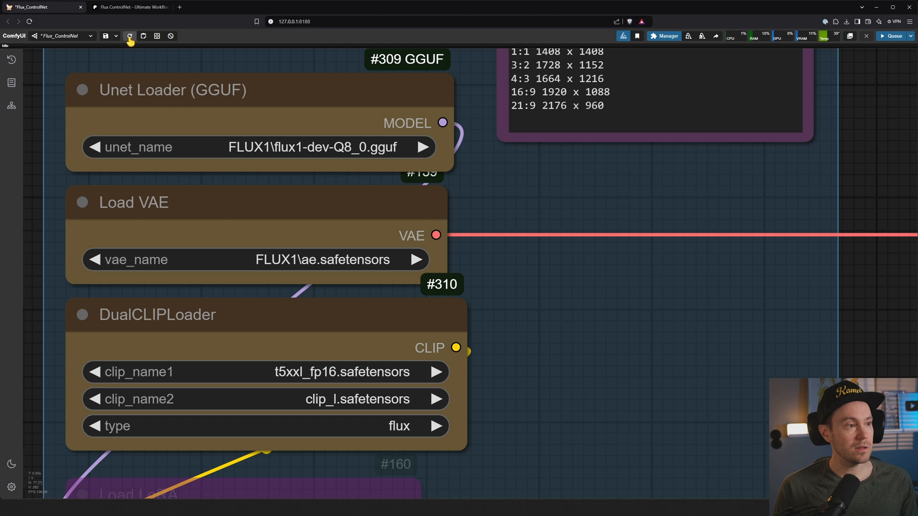
{"action": "mouse_move", "coordinate": [129, 35]}
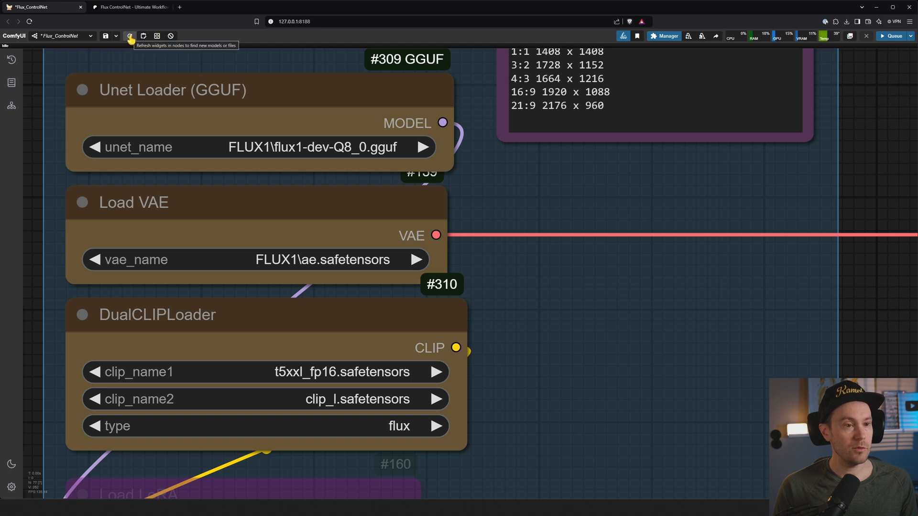
{"action": "left_click", "coordinate": [321, 259]}
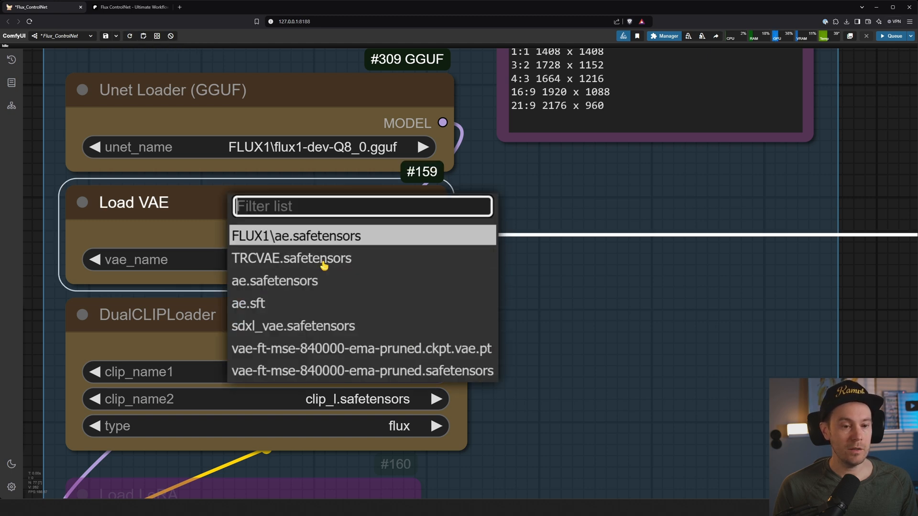
{"action": "left_click", "coordinate": [295, 235]}
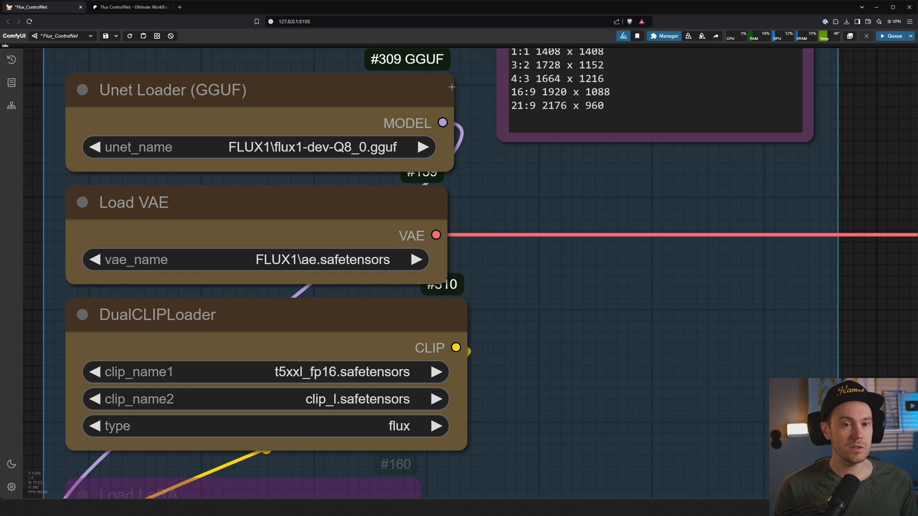
{"action": "mouse_move", "coordinate": [333, 165]}
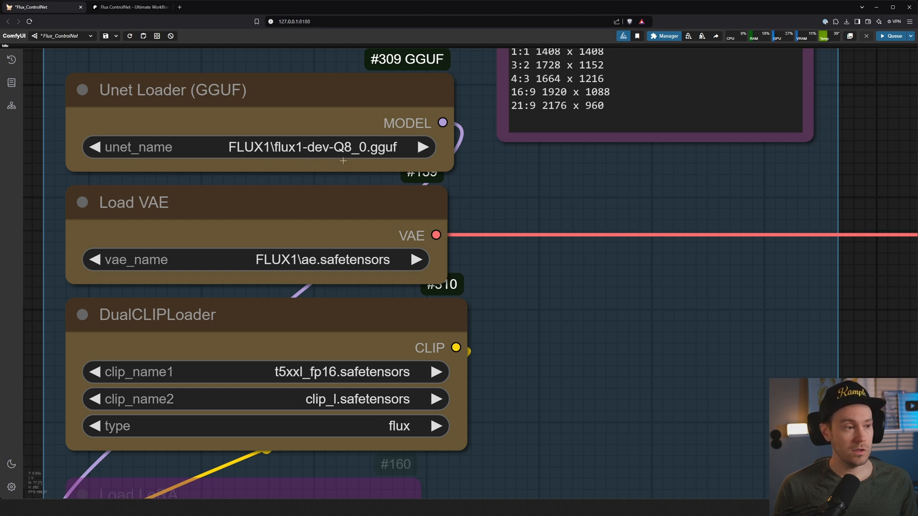
{"action": "left_click", "coordinate": [318, 147]}
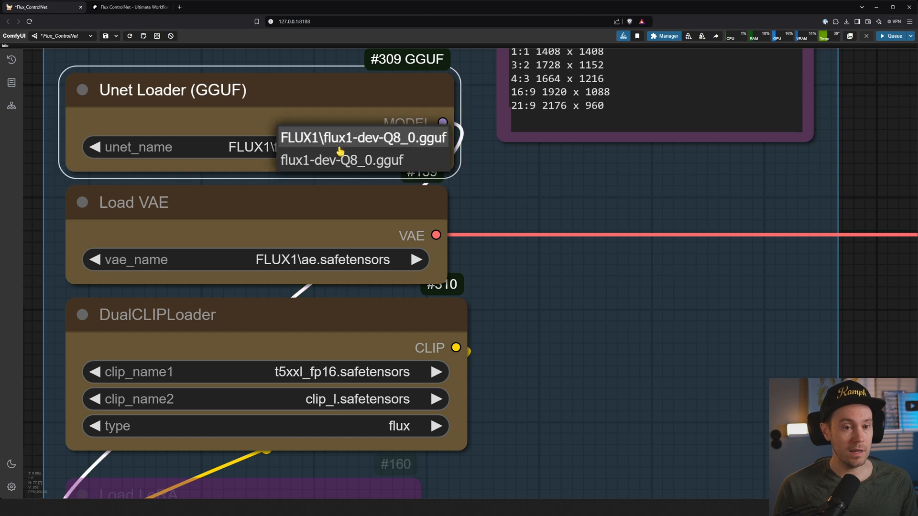
{"action": "left_click", "coordinate": [363, 137]}
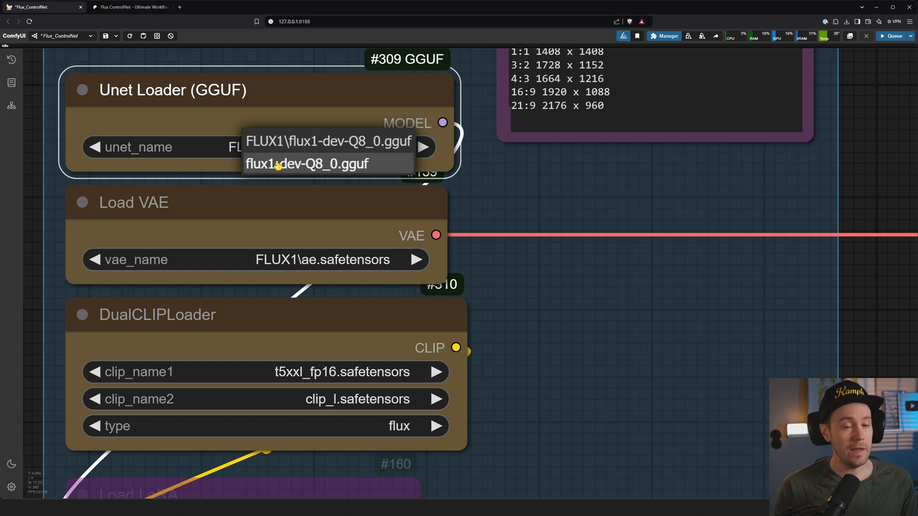
{"action": "mouse_move", "coordinate": [295, 170]}
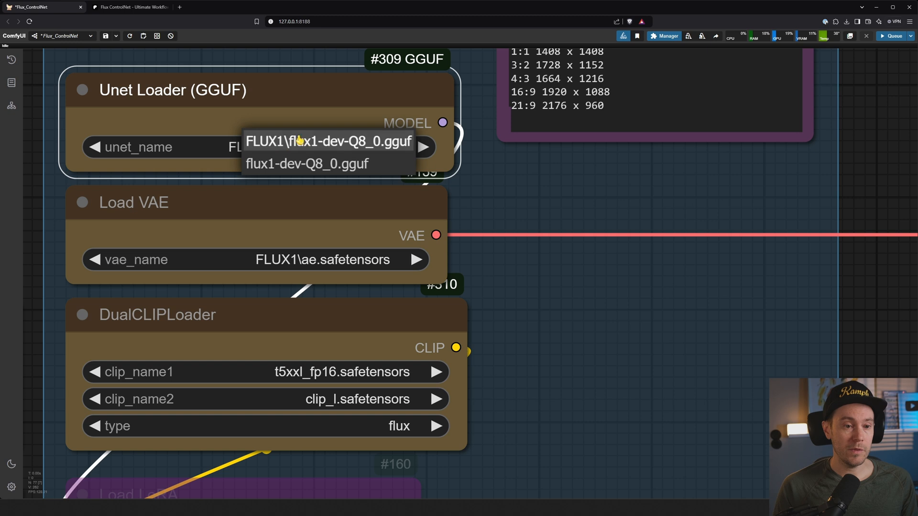
{"action": "left_click", "coordinate": [308, 164]}
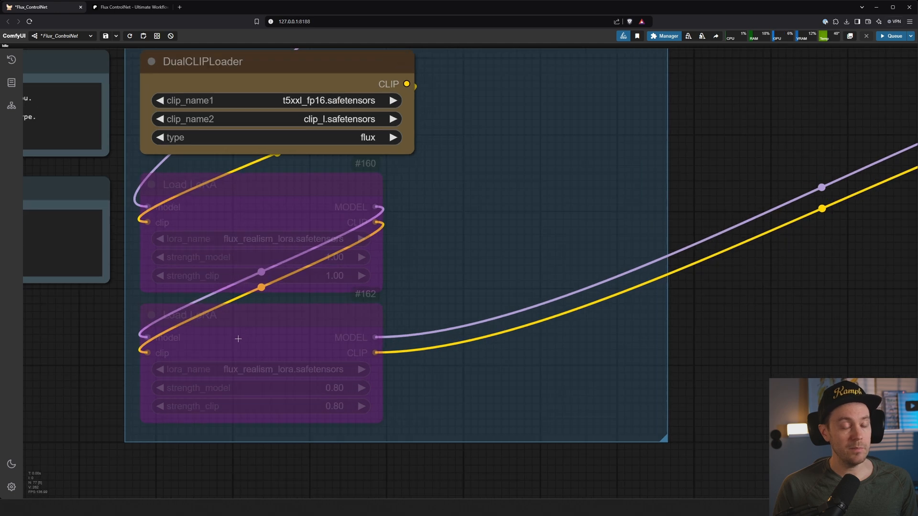
{"action": "left_click", "coordinate": [247, 188]}
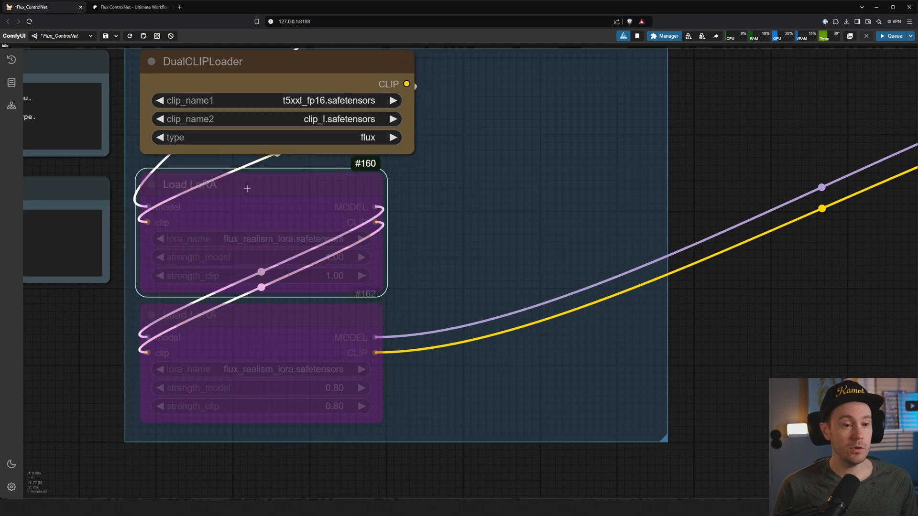
{"action": "right_click", "coordinate": [260, 234]}
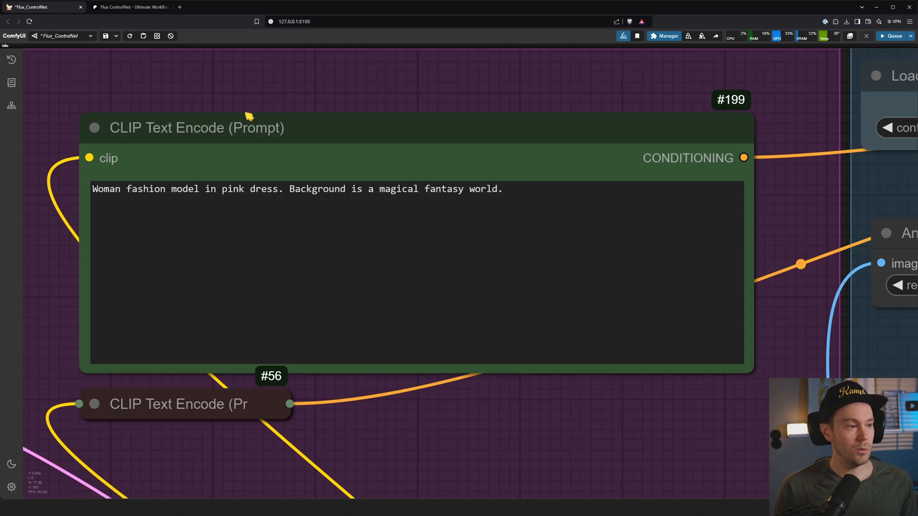
{"action": "mouse_move", "coordinate": [225, 197]}
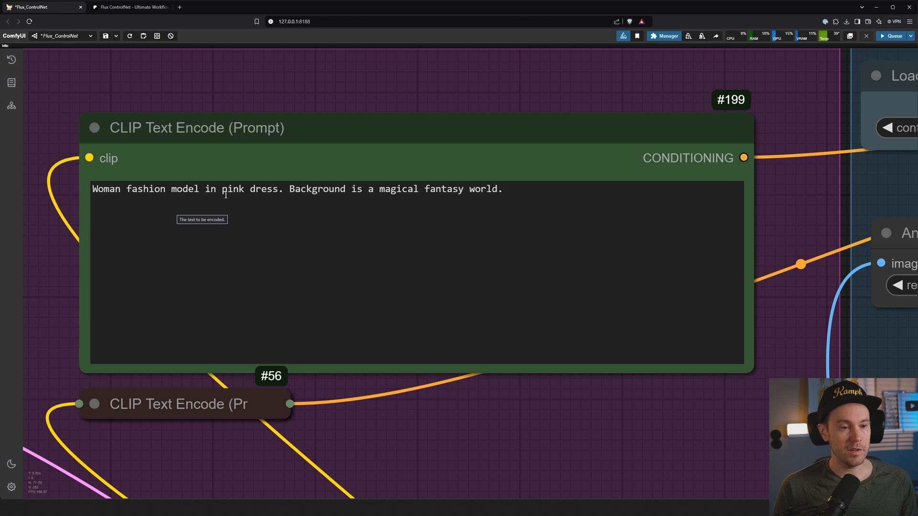
{"action": "mouse_move", "coordinate": [560, 414]}
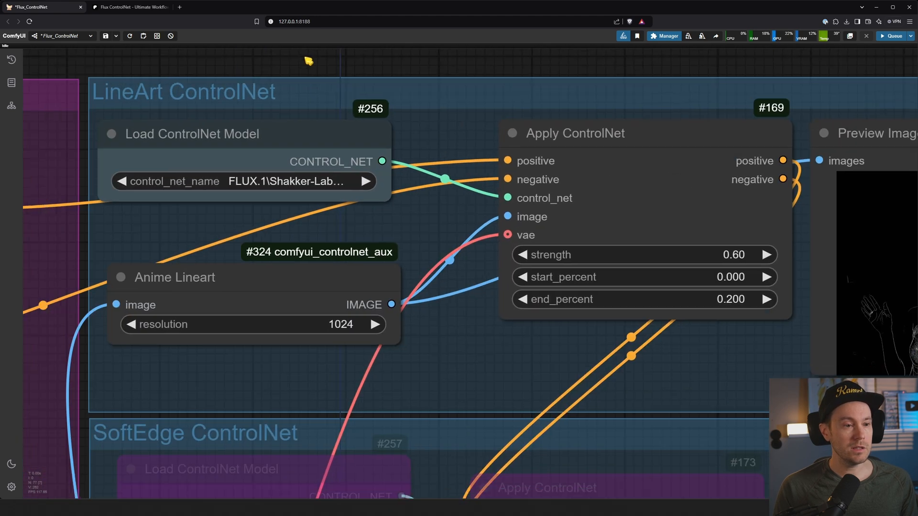
Choose FLUX.1\Shakker-Labs-ControlNet-Union-Pro\diffusion_pytorch_model.safetensors in the LineArt ControlNet loader.
{"action": "left_click", "coordinate": [243, 182]}
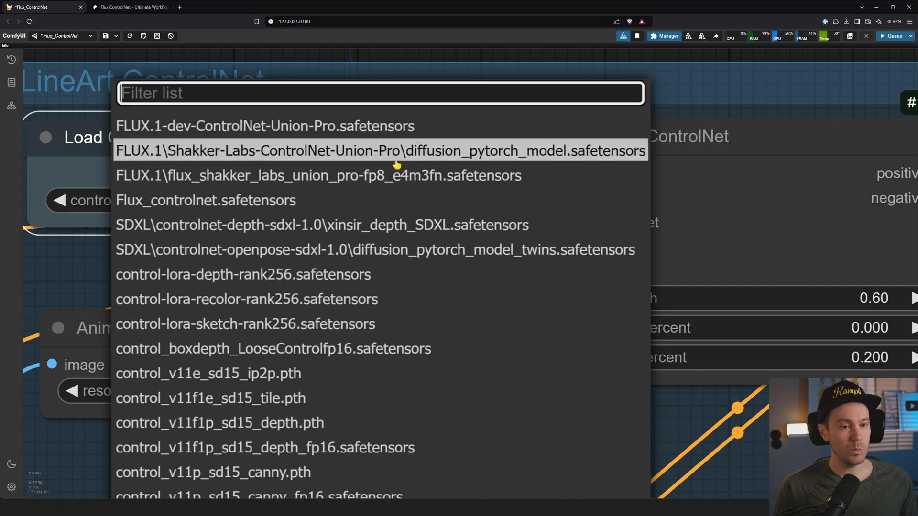
{"action": "mouse_move", "coordinate": [303, 129]}
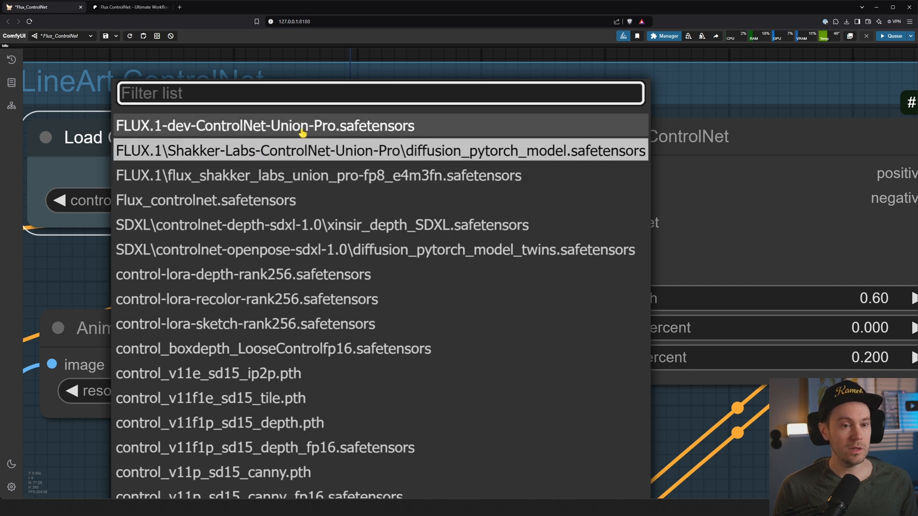
{"action": "mouse_move", "coordinate": [221, 137]}
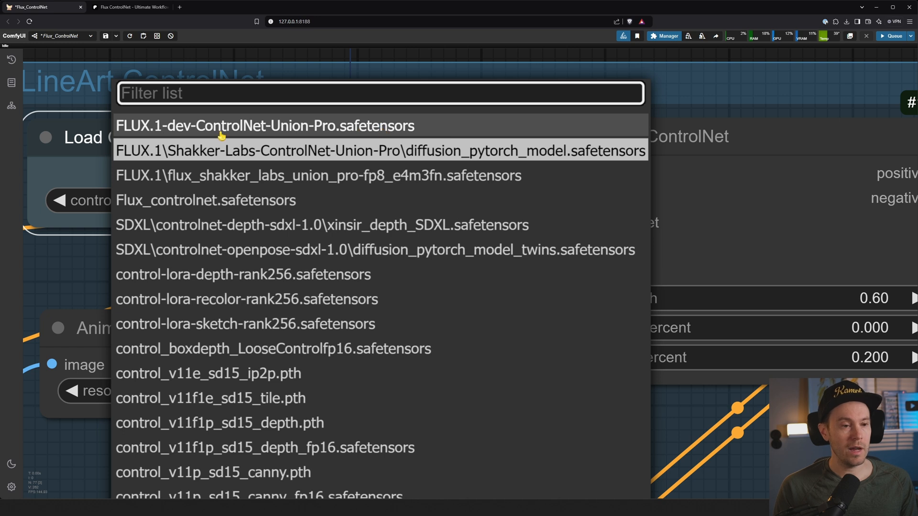
{"action": "mouse_move", "coordinate": [263, 150]}
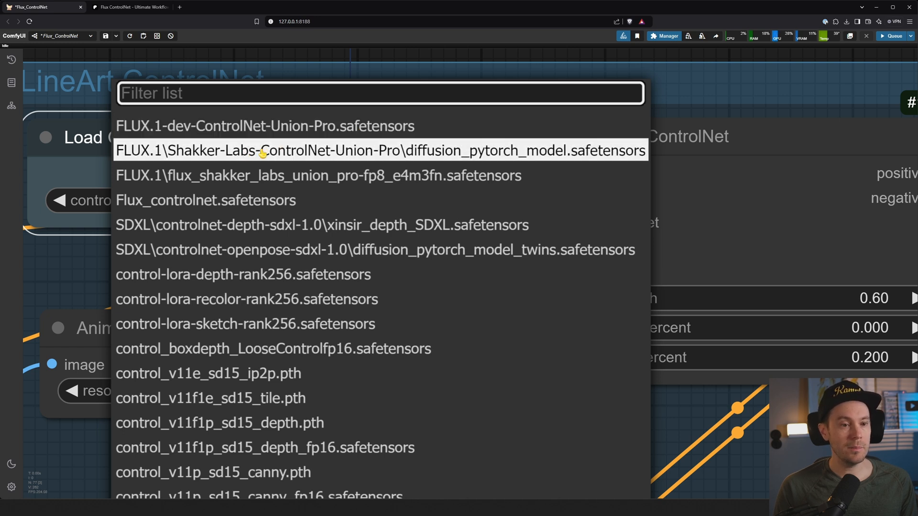
{"action": "mouse_move", "coordinate": [615, 154]}
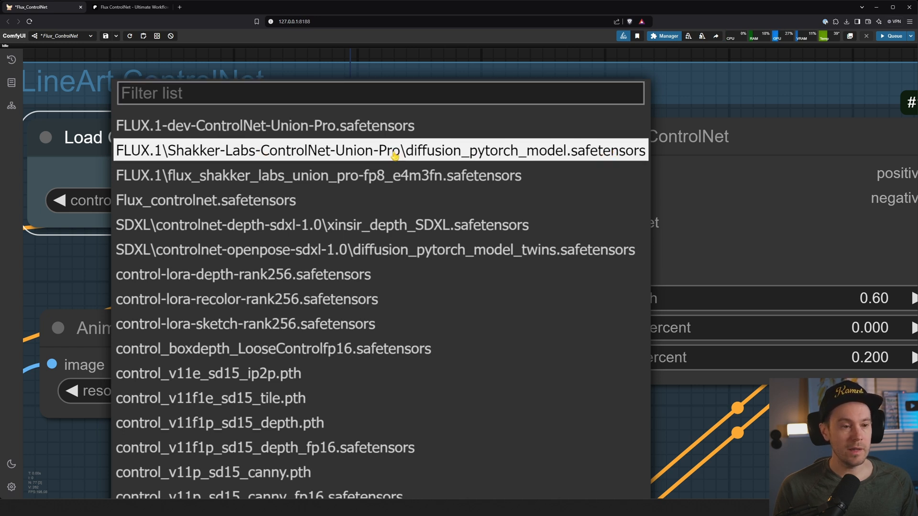
{"action": "left_click", "coordinate": [380, 150]}
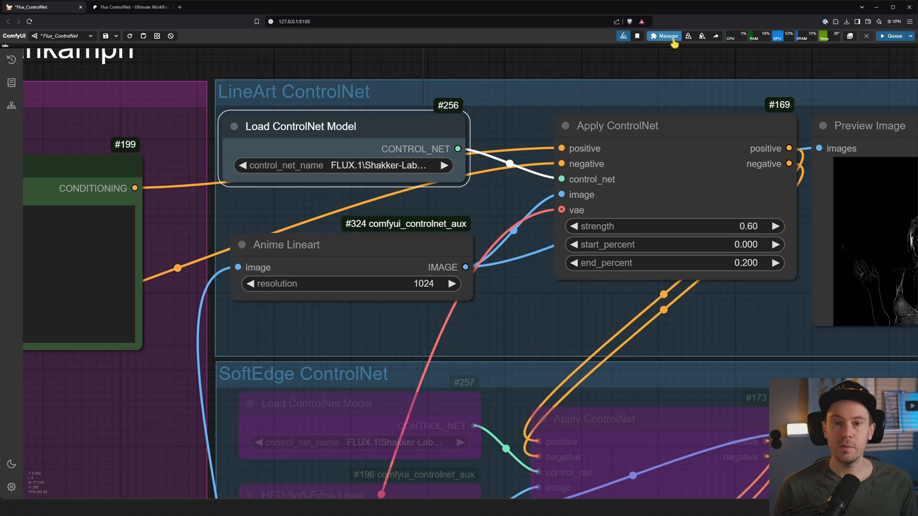
Search the Model Manager for 'controlnet union pro'.
{"action": "left_click", "coordinate": [663, 35]}
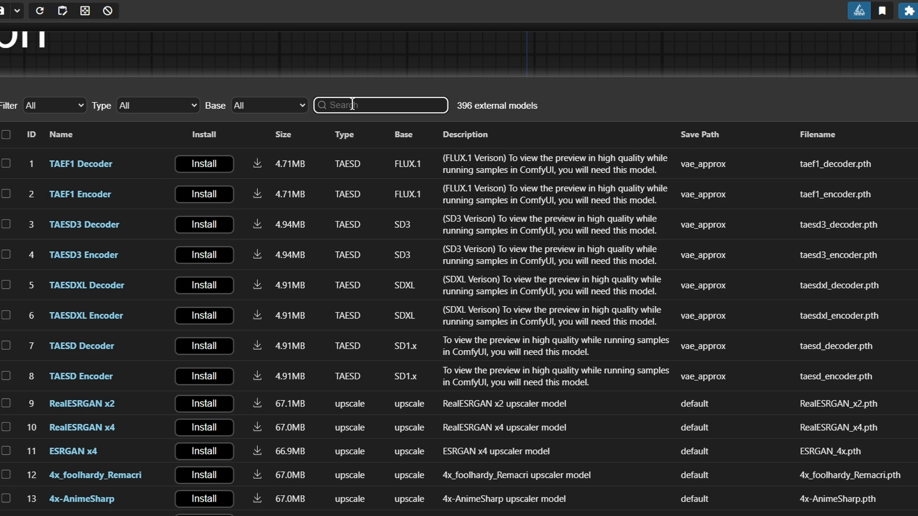
{"action": "type", "text": "controlnet union pro"}
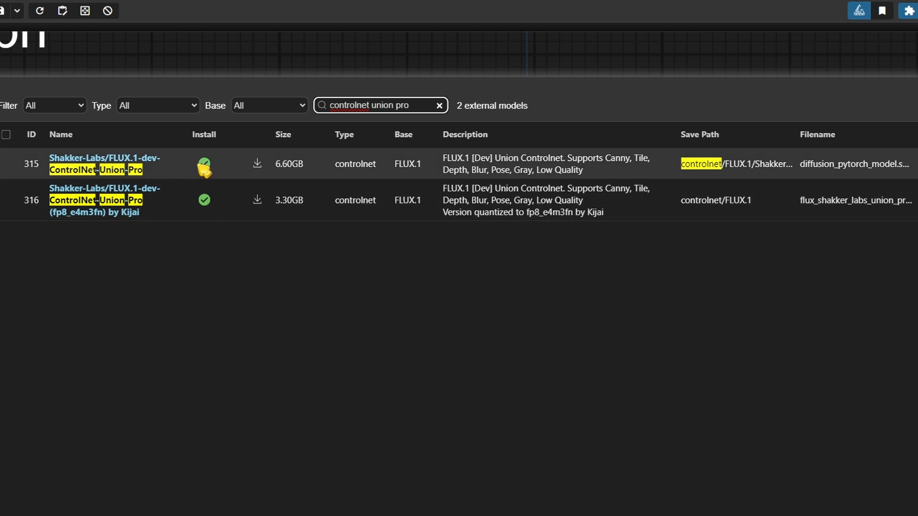
{"action": "left_click", "coordinate": [205, 164]}
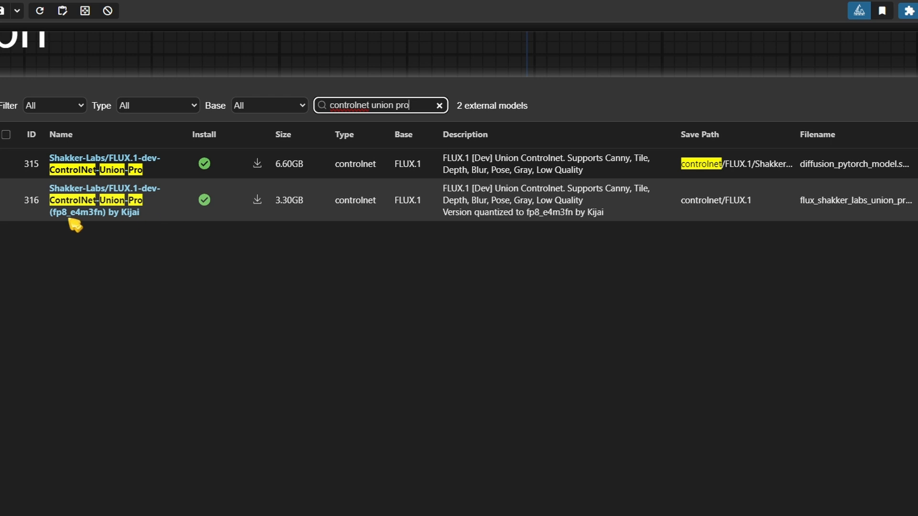
{"action": "mouse_move", "coordinate": [89, 227]}
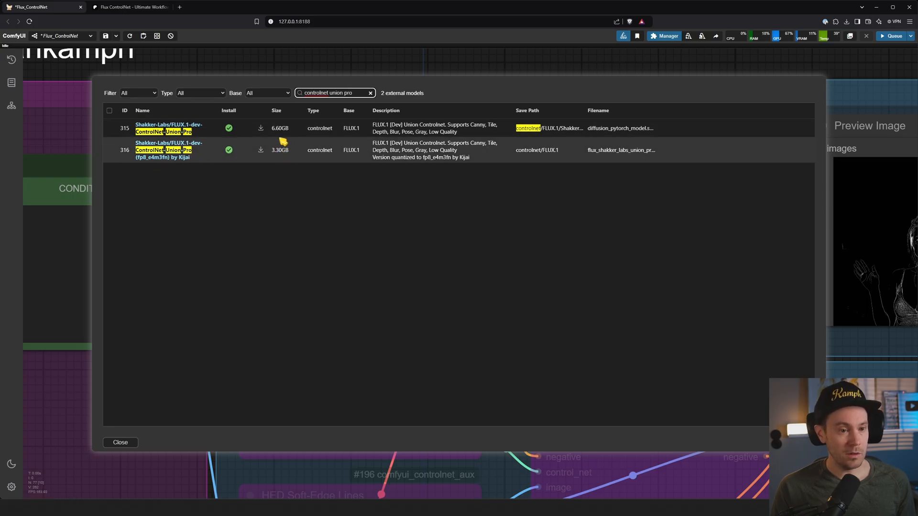
{"action": "mouse_move", "coordinate": [283, 130]}
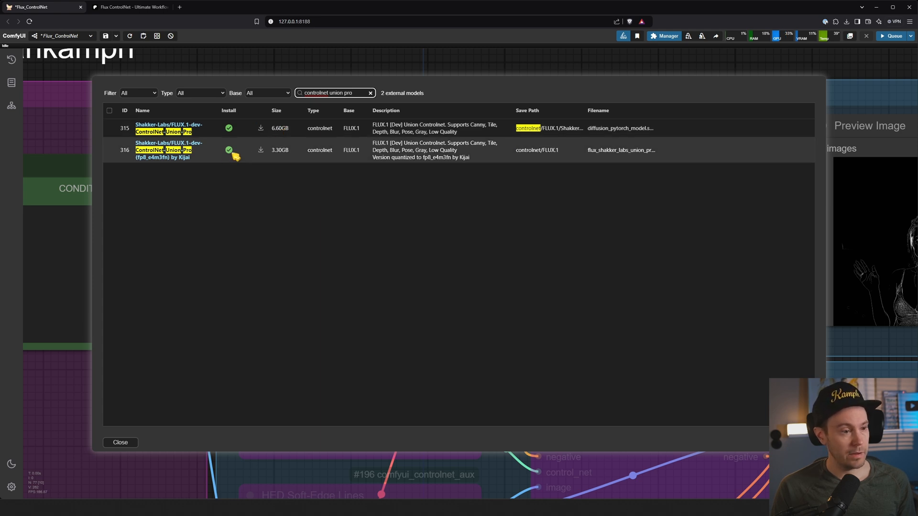
Confirm both Union Pro versions including fp8 are installed, then close the model list.
{"action": "left_click", "coordinate": [229, 128]}
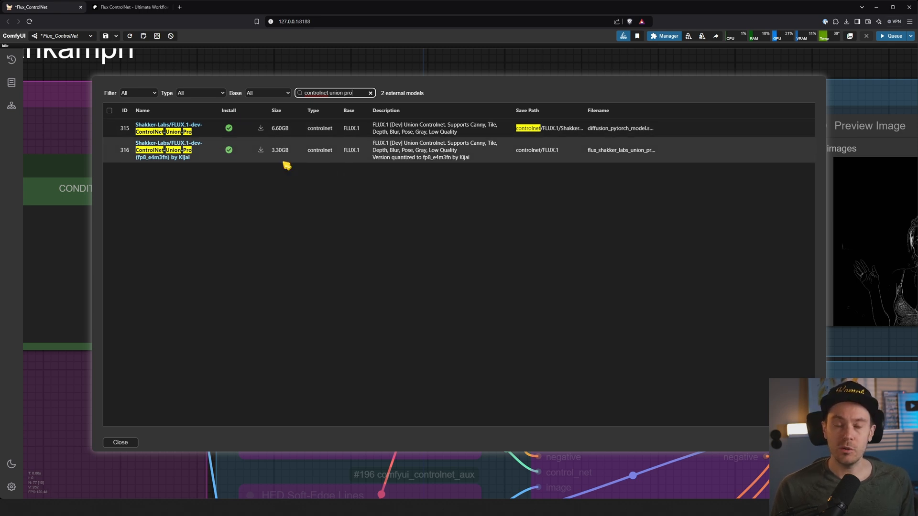
{"action": "left_click", "coordinate": [120, 443]}
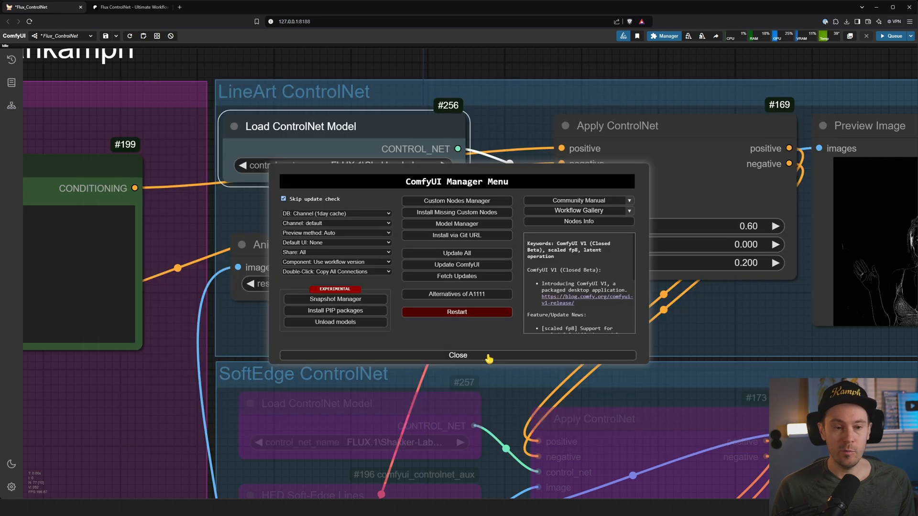
Close the Manager and set Load Upscale Model's model_name to 4xNomos8kDAT.pth.
{"action": "left_click", "coordinate": [459, 356]}
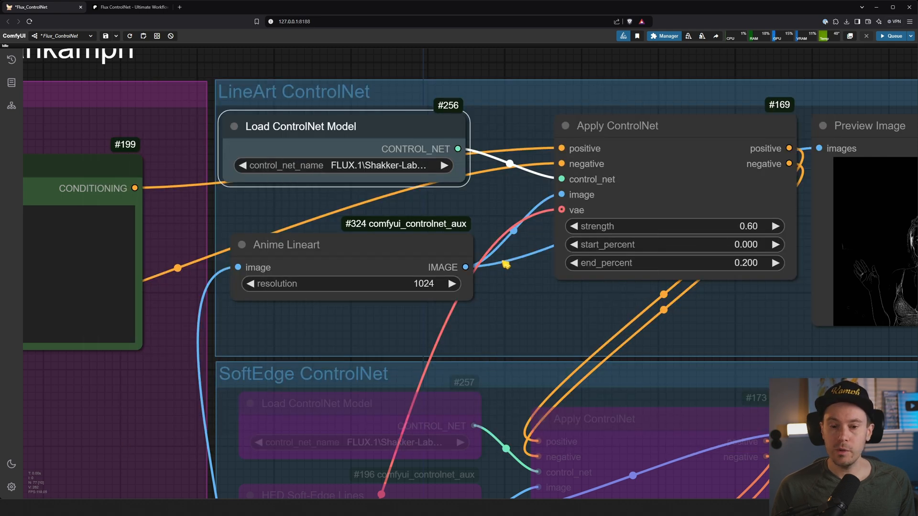
{"action": "left_click", "coordinate": [342, 165]}
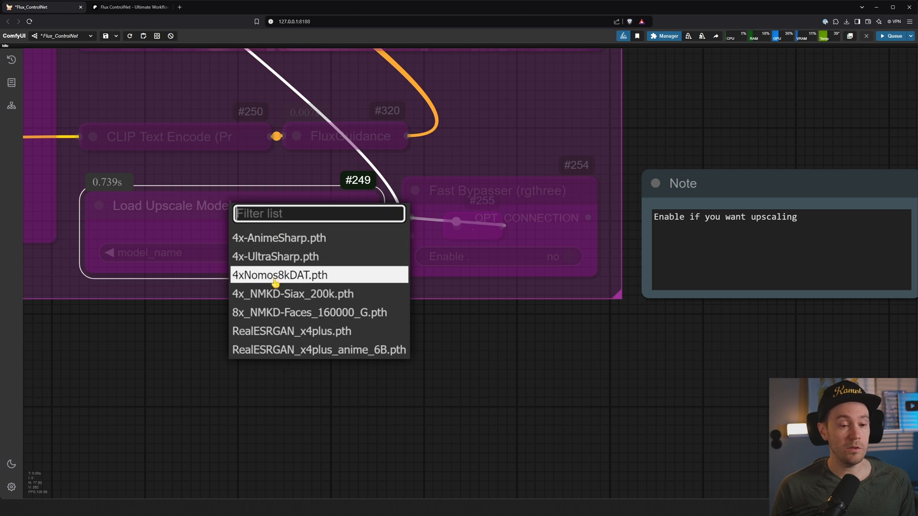
{"action": "left_click", "coordinate": [278, 274]}
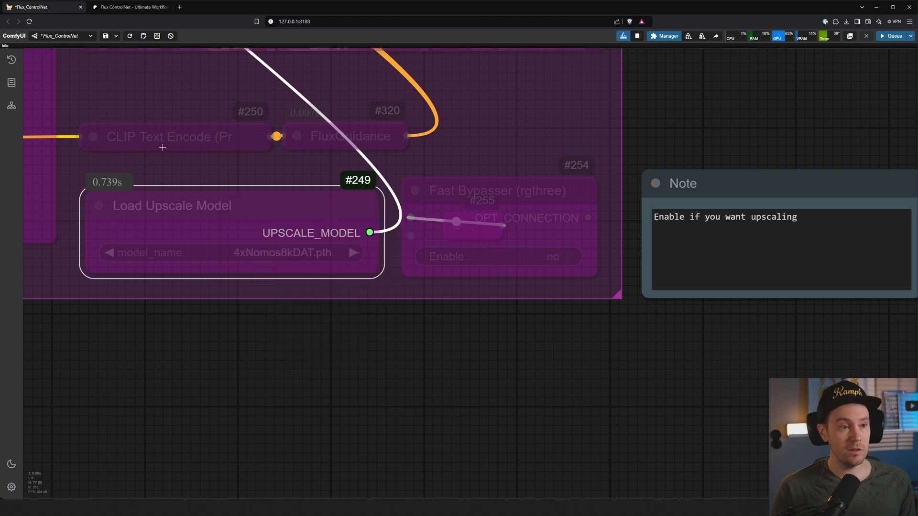
{"action": "left_click", "coordinate": [129, 6]}
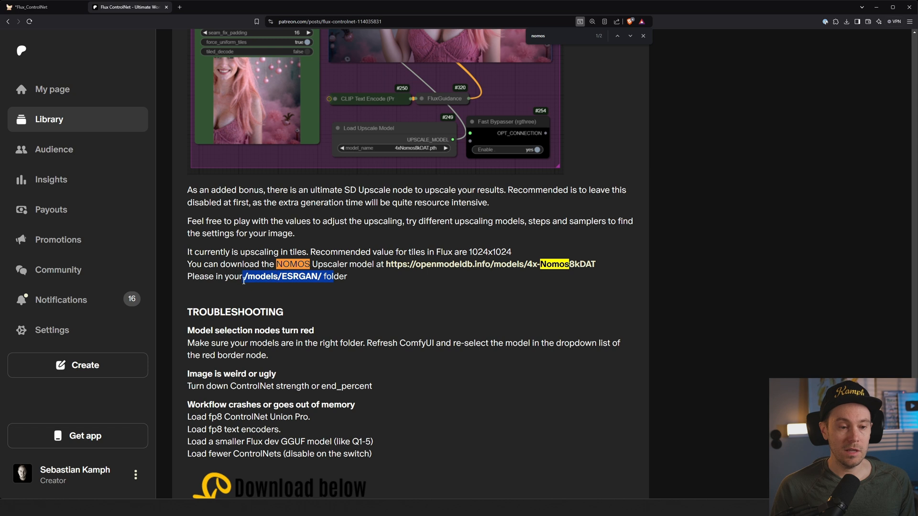
Switch to the Patreon post tab to find the NOMOS upscaler's /models/ESRGAN/ folder note.
{"action": "left_click", "coordinate": [31, 7]}
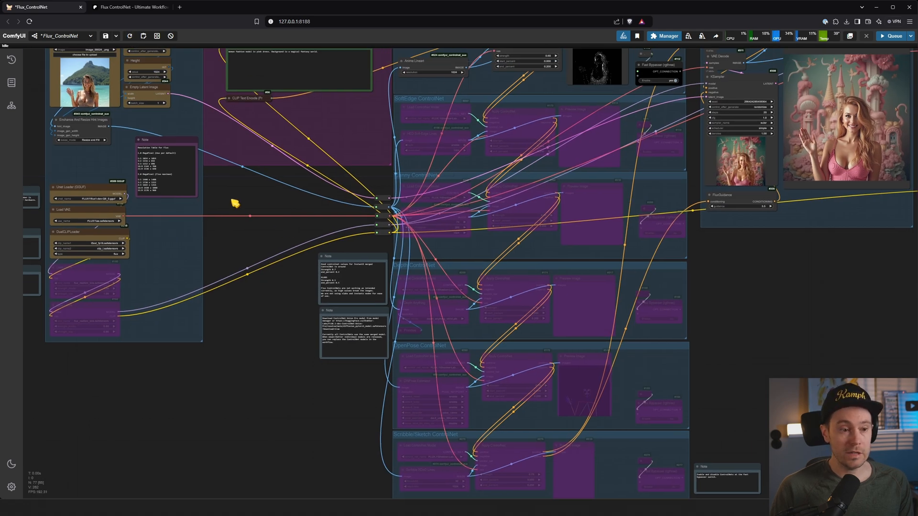
Zoom the canvas to the LineArt ControlNet and Output groups and queue a generation.
{"action": "scroll", "scroll_direction": "up", "scroll_amount": 3}
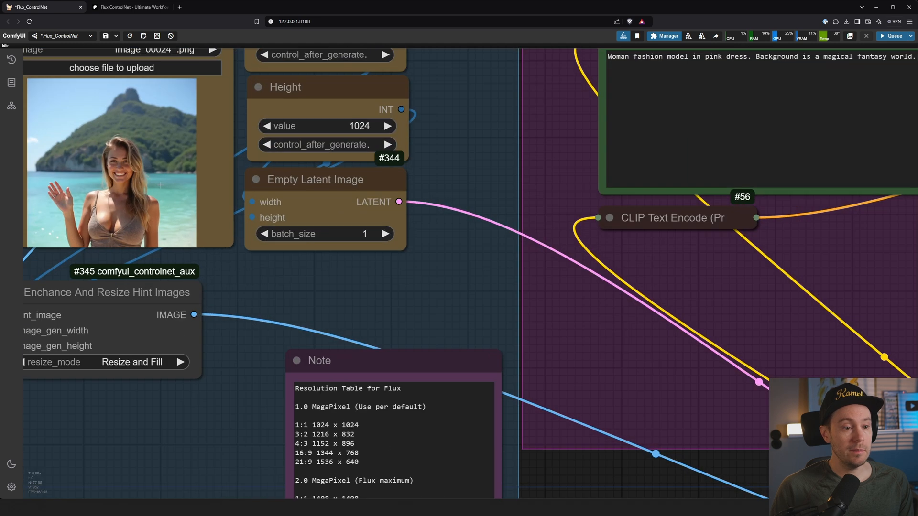
{"action": "scroll", "scroll_direction": "down", "scroll_amount": 3}
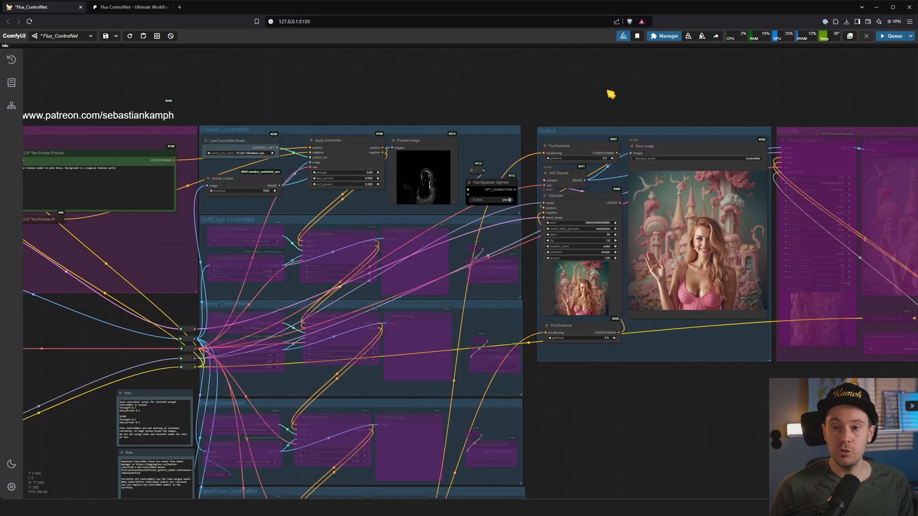
{"action": "left_click", "coordinate": [893, 36]}
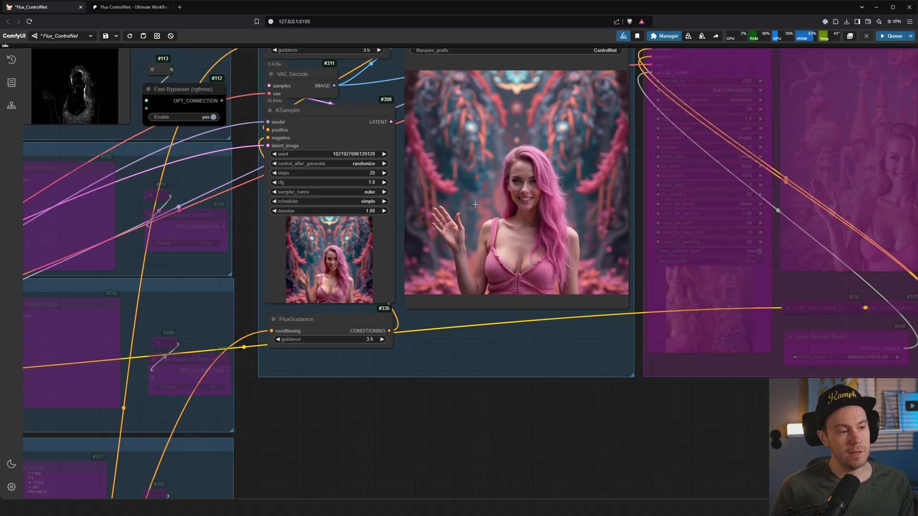
{"action": "mouse_move", "coordinate": [474, 205]}
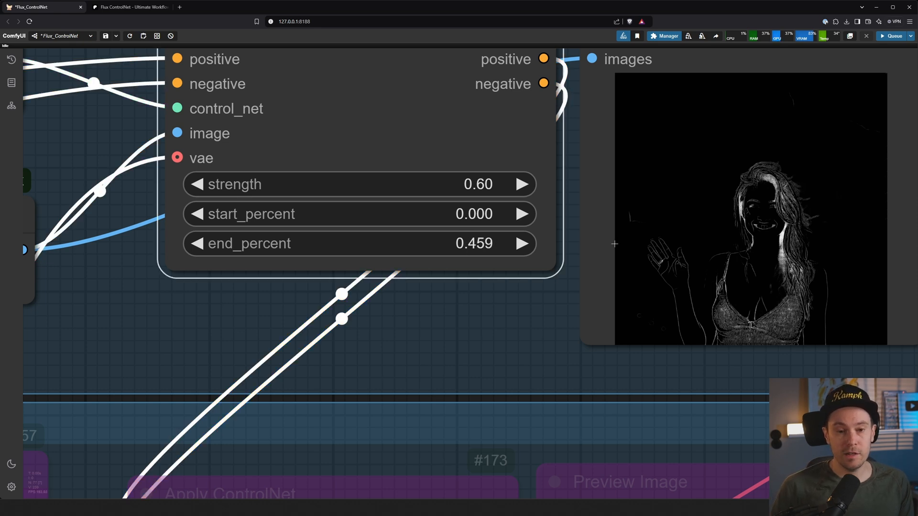
Set LineArt end_percent to 1.000 and strength to 1.00, then generate a new image.
{"action": "left_click", "coordinate": [521, 243]}
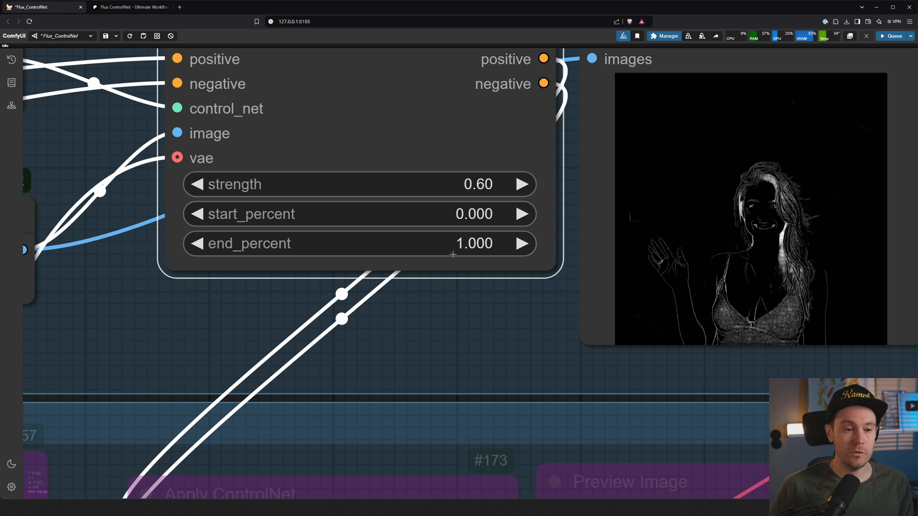
{"action": "mouse_move", "coordinate": [494, 246]}
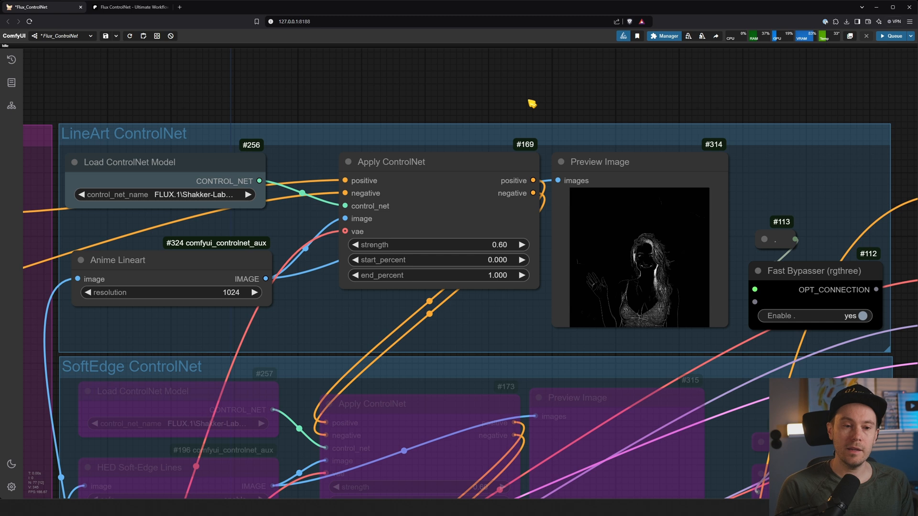
{"action": "left_click", "coordinate": [891, 35]}
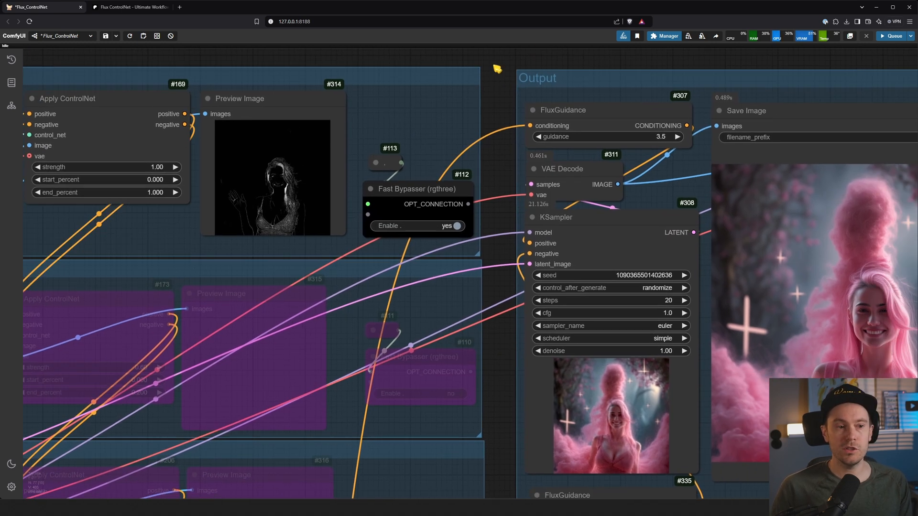
{"action": "left_click", "coordinate": [889, 35]}
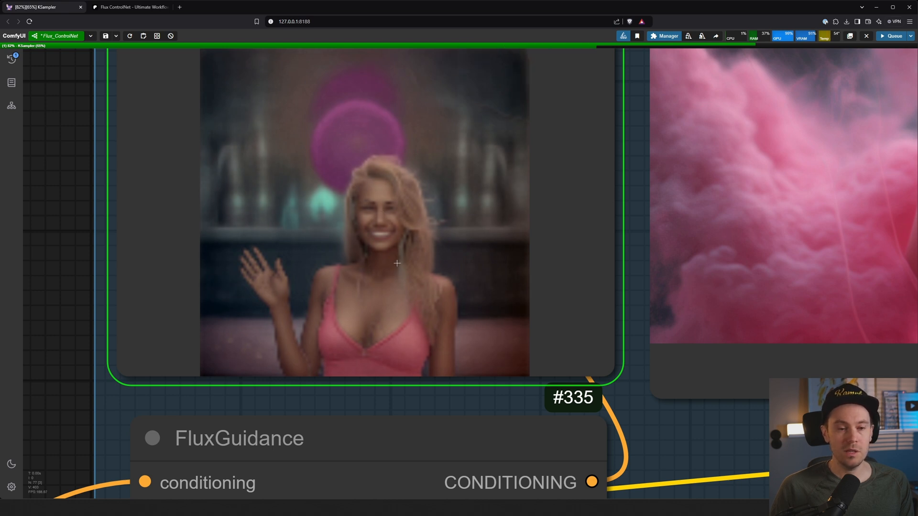
{"action": "scroll", "scroll_direction": "down", "scroll_amount": 3}
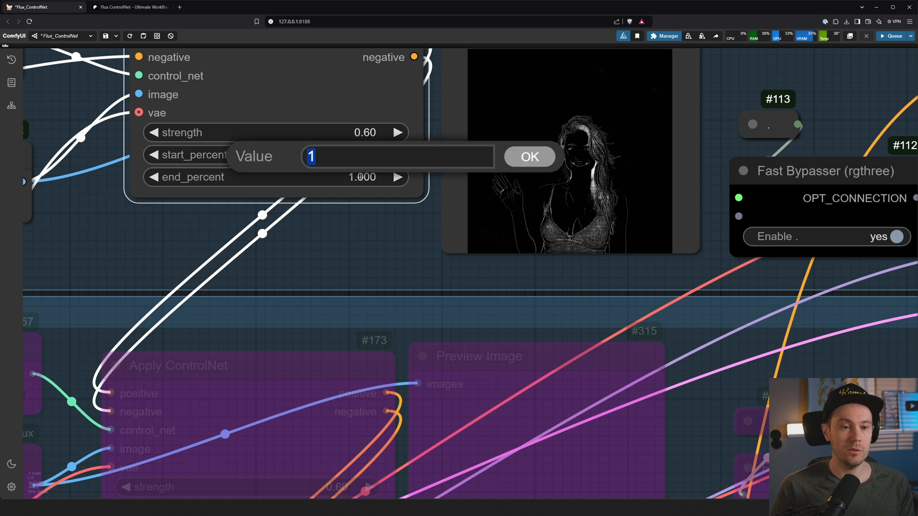
Confirm end_percent 0.2 and pan to the note recommending strength 0.7, end_percent 0.2.
{"action": "left_click", "coordinate": [528, 156]}
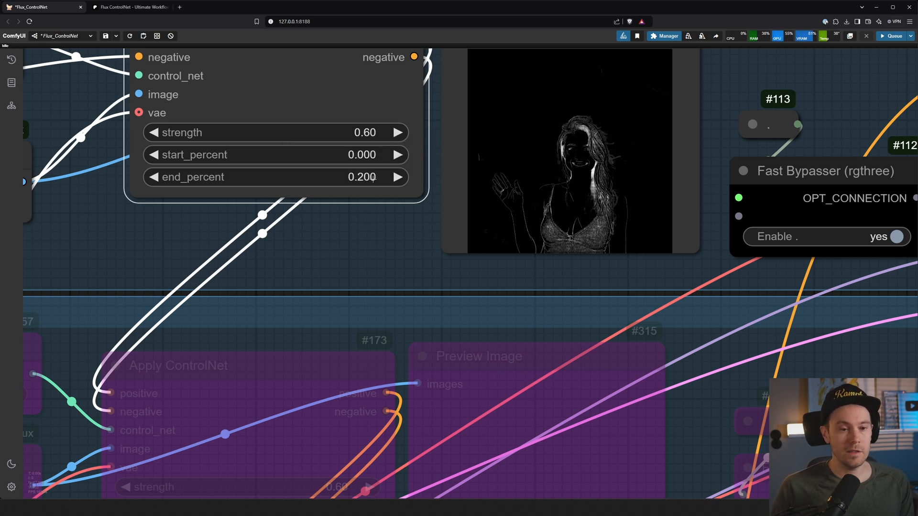
{"action": "scroll", "scroll_direction": "down", "scroll_amount": 3}
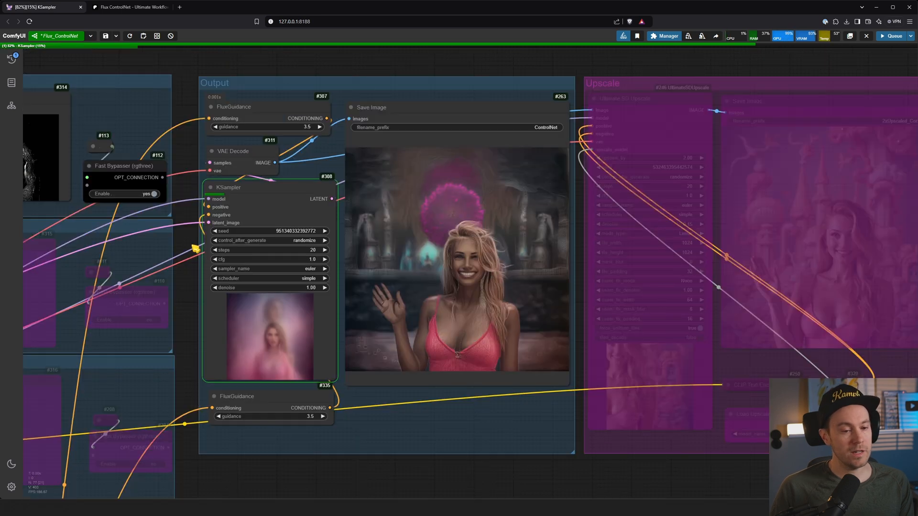
{"action": "scroll", "scroll_direction": "up", "scroll_amount": 3}
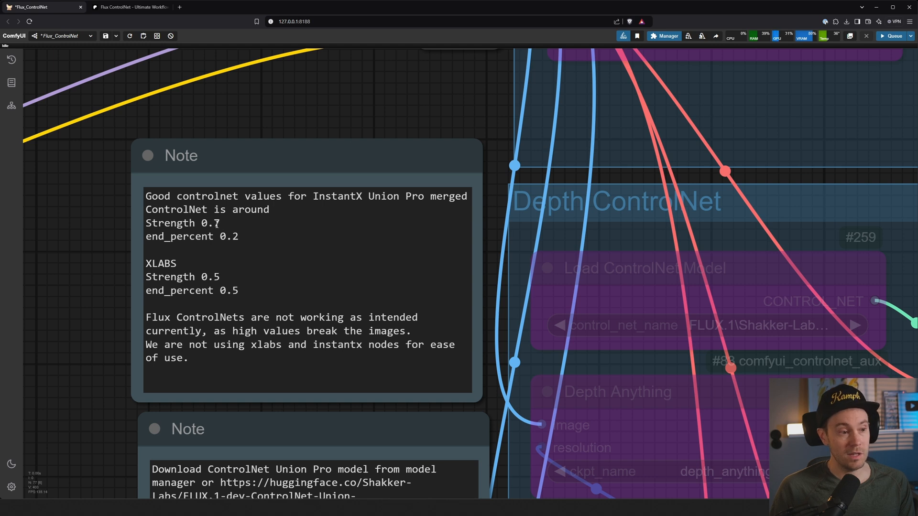
{"action": "mouse_move", "coordinate": [237, 238]}
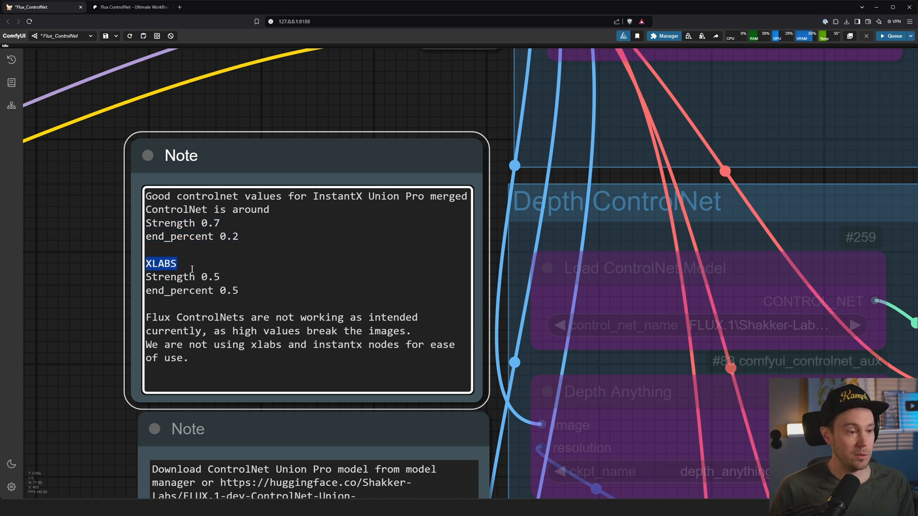
{"action": "left_click", "coordinate": [205, 277]}
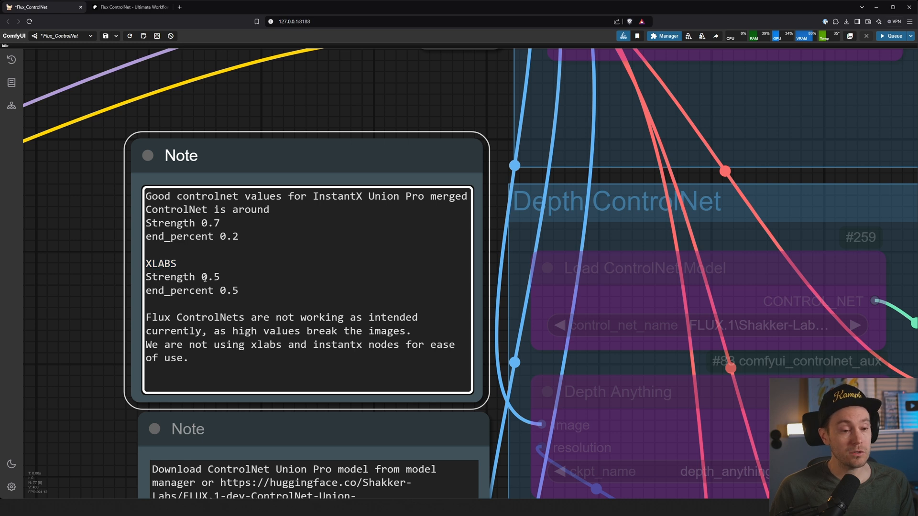
{"action": "double_click", "coordinate": [220, 291]}
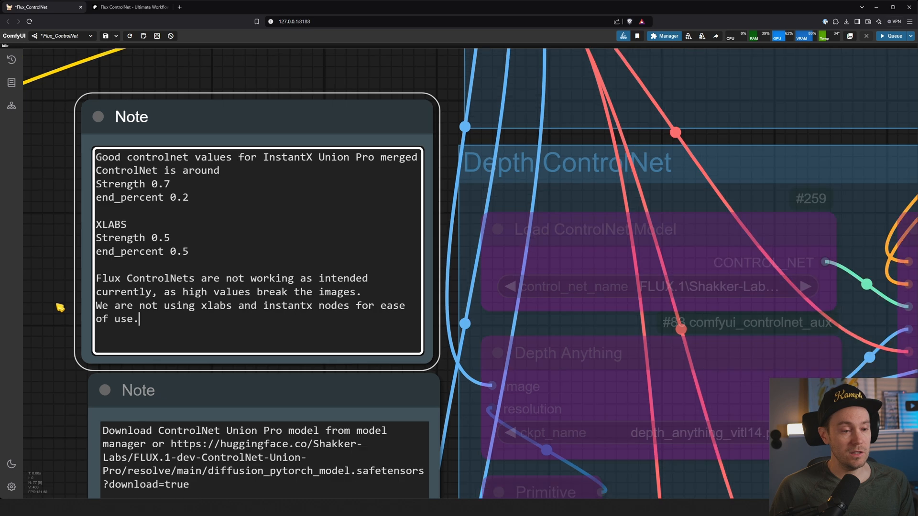
{"action": "scroll", "scroll_direction": "down", "scroll_amount": 3}
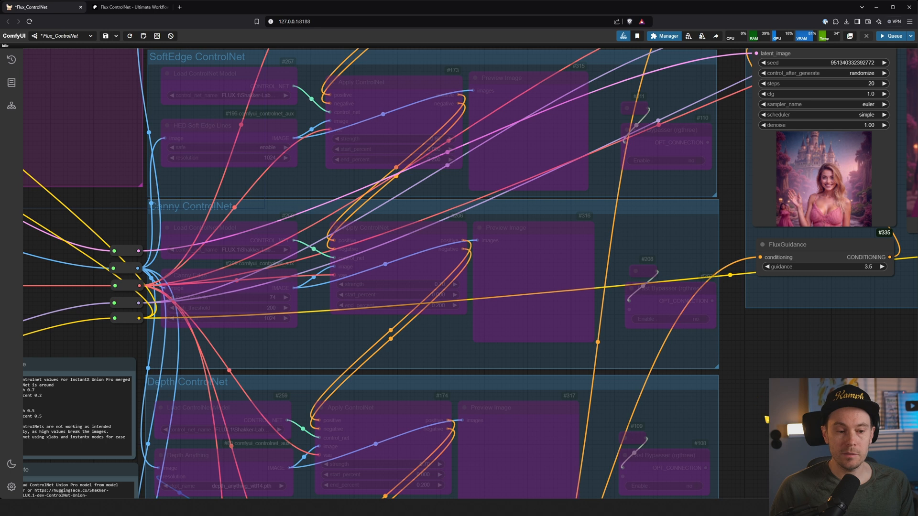
Load the Shakker-Labs Union Pro model for OpenPose and generate a pose-controlled image.
{"action": "scroll", "scroll_direction": "down", "scroll_amount": 3}
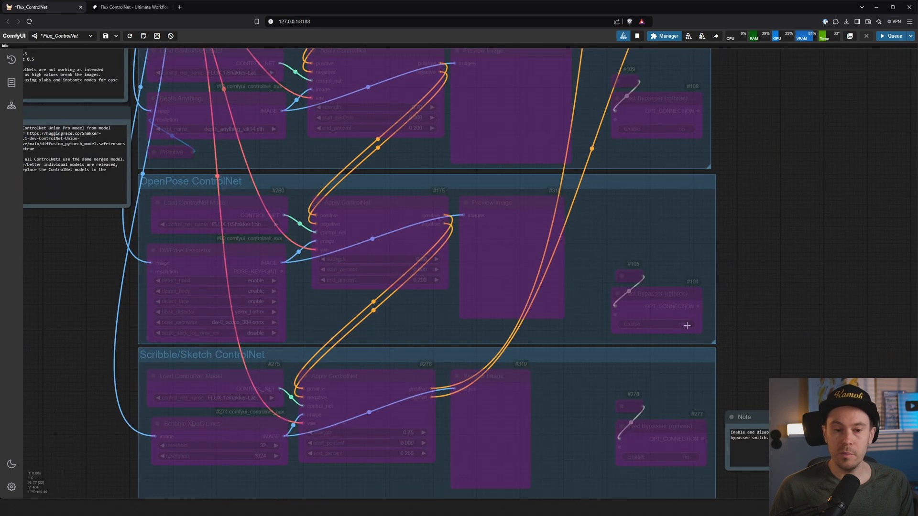
{"action": "scroll", "scroll_direction": "up", "scroll_amount": 3}
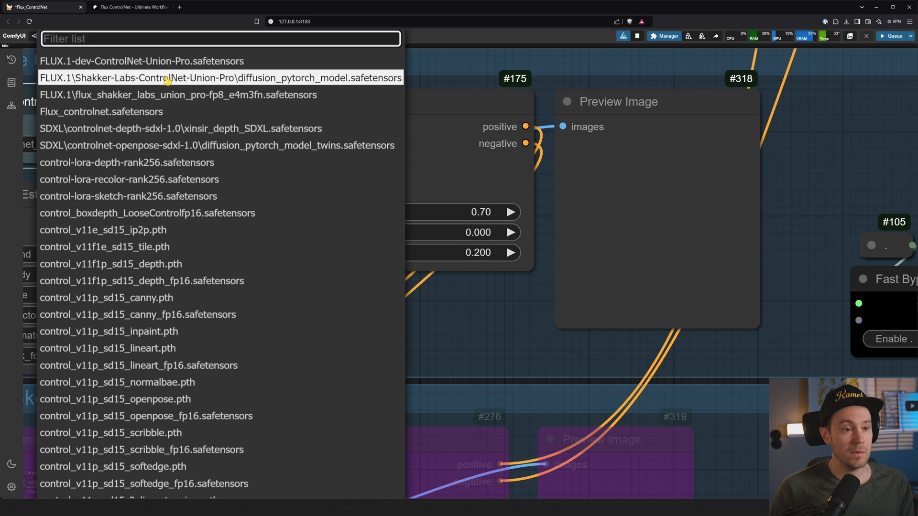
{"action": "left_click", "coordinate": [221, 78]}
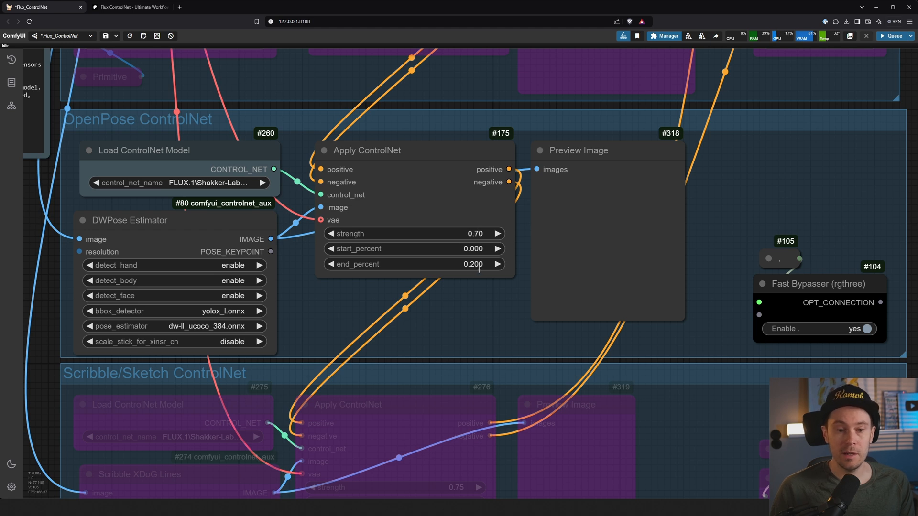
{"action": "left_click", "coordinate": [131, 220]}
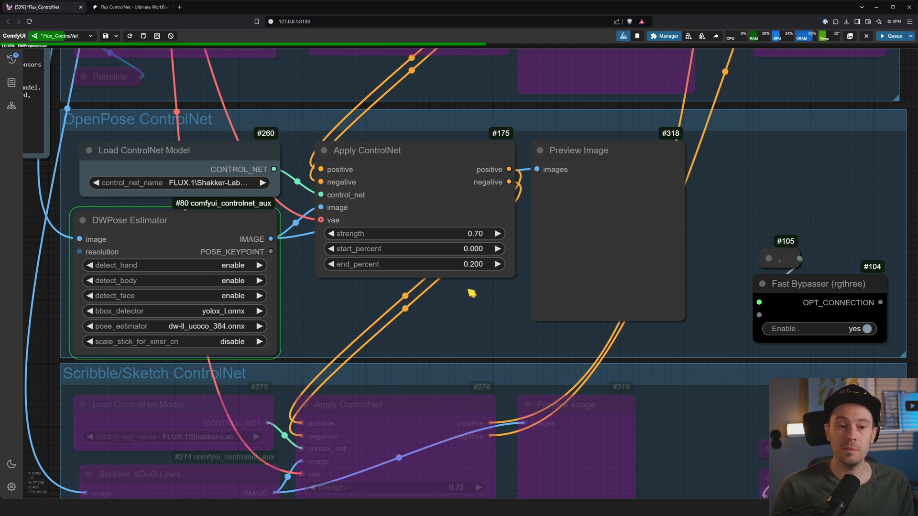
{"action": "mouse_move", "coordinate": [615, 256]}
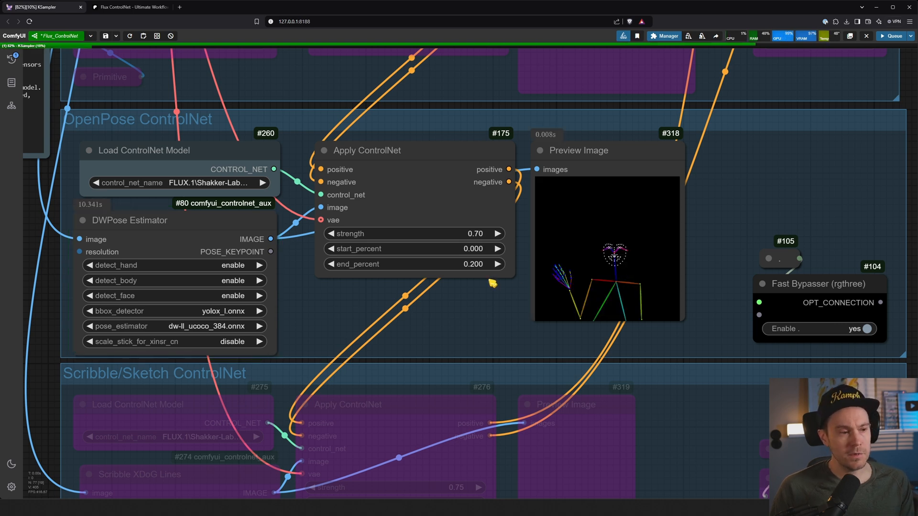
{"action": "mouse_move", "coordinate": [220, 212]}
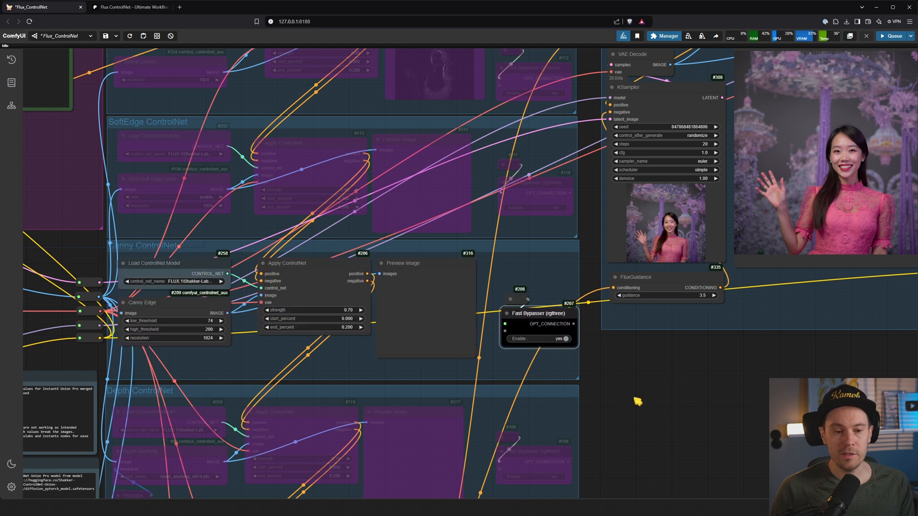
Queue another waving-woman generation guided by the Canny edge outline.
{"action": "left_click", "coordinate": [892, 35]}
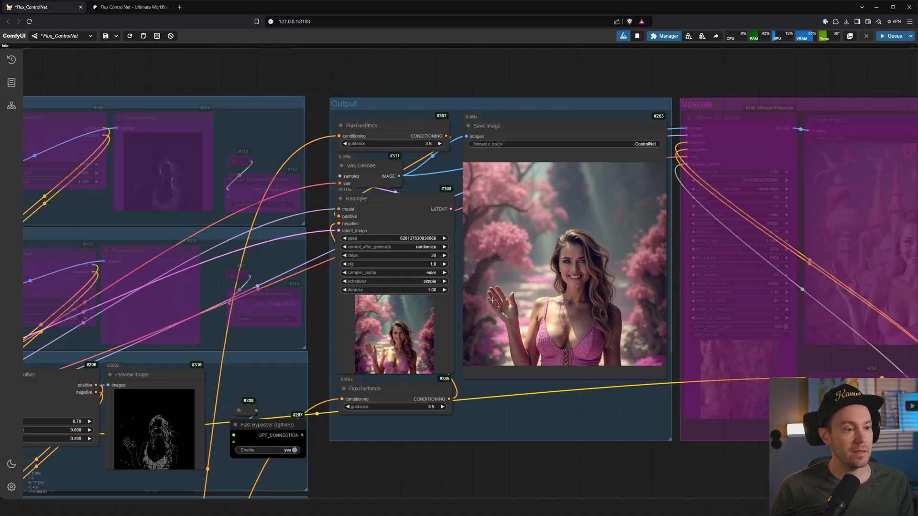
{"action": "scroll", "scroll_direction": "down", "scroll_amount": 3}
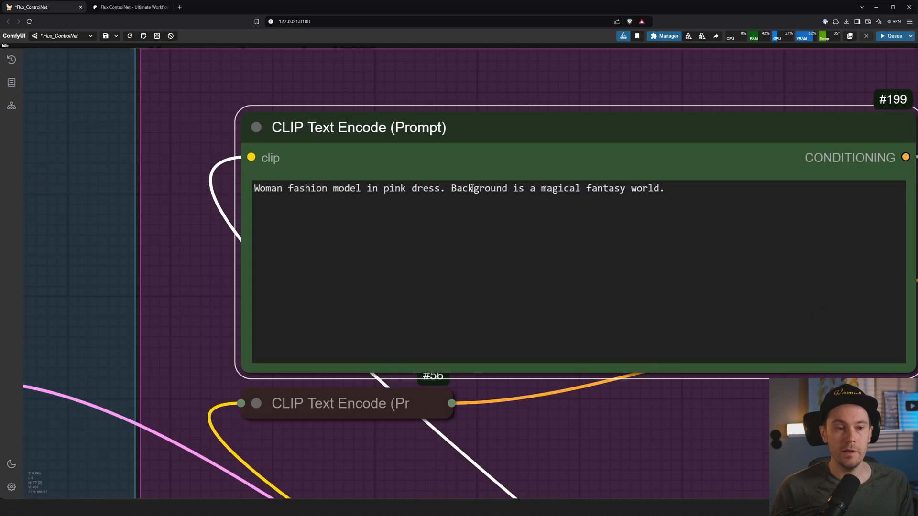
Rewrite the prompt to 'Cat hybrid fantasy creature with long ears in a m...'.
{"action": "type", "text": "Cat hybrid fanta"}
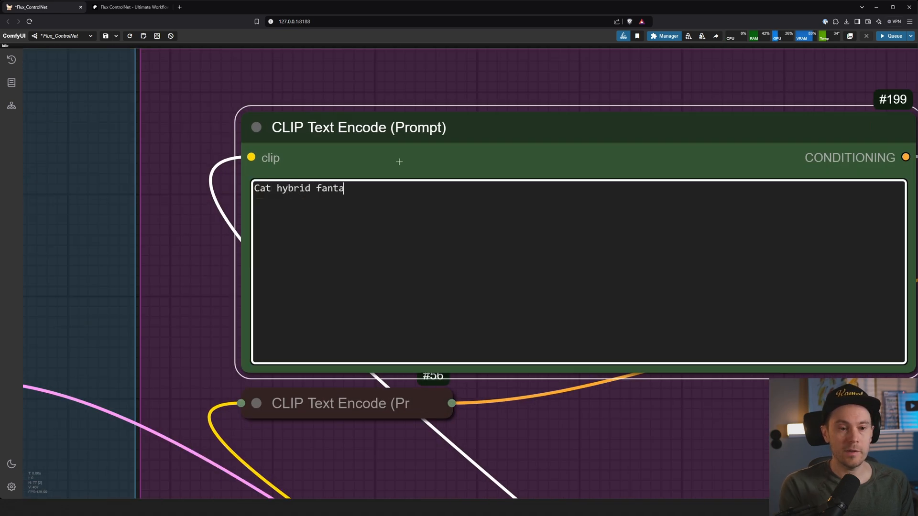
{"action": "type", "text": "sy creature with"}
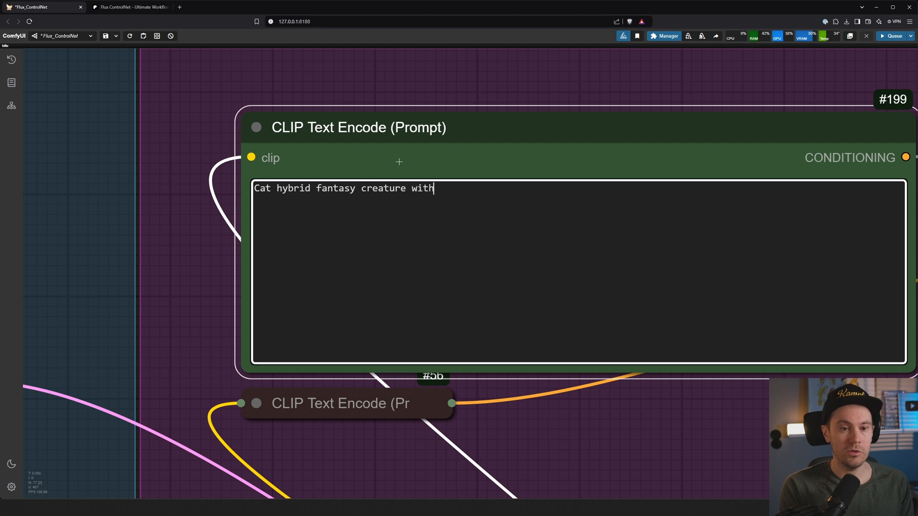
{"action": "type", "text": "long ears in a m"}
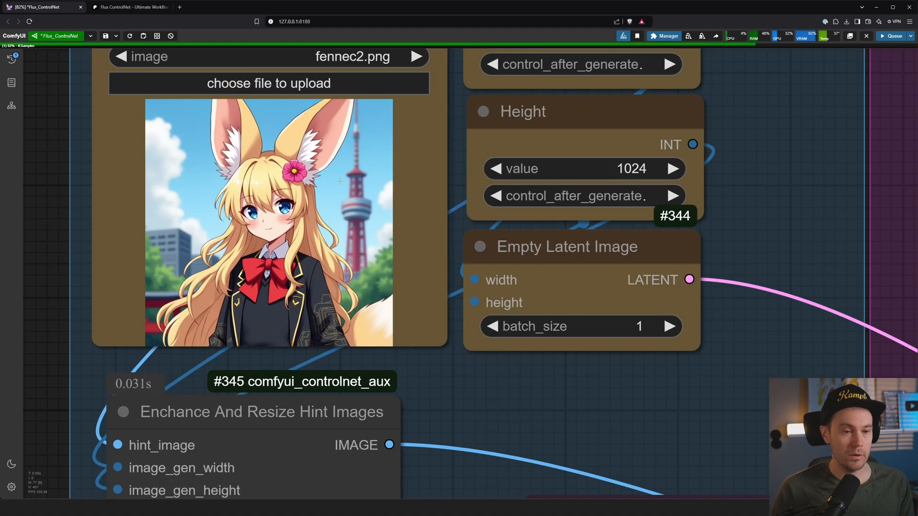
{"action": "scroll", "scroll_direction": "down", "scroll_amount": 3}
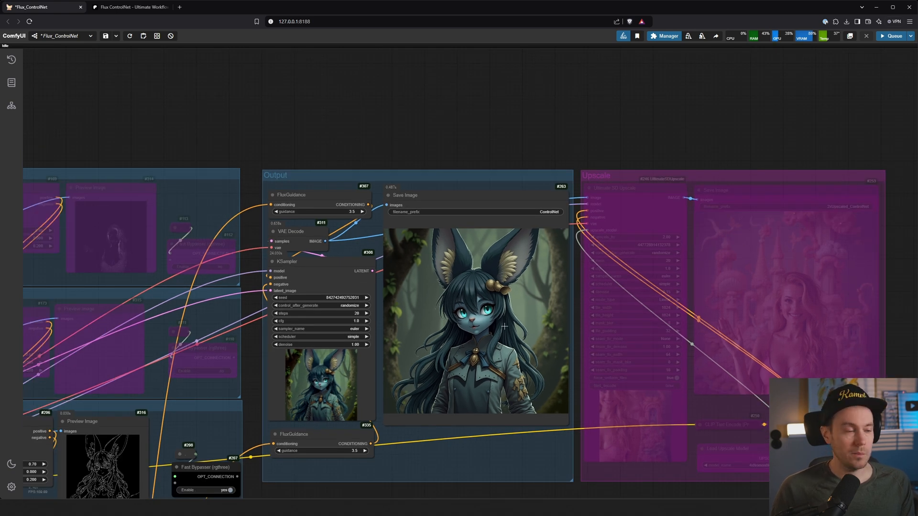
{"action": "right_click", "coordinate": [505, 327]}
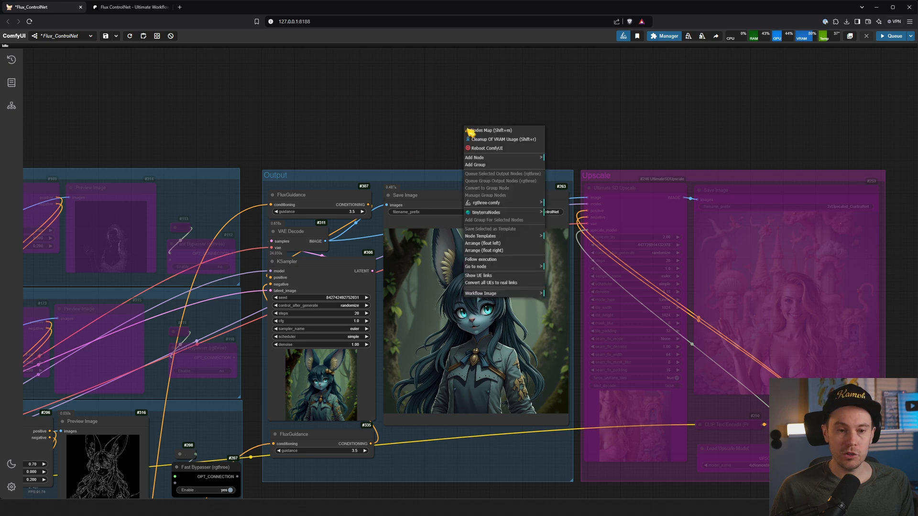
{"action": "left_click", "coordinate": [411, 132]}
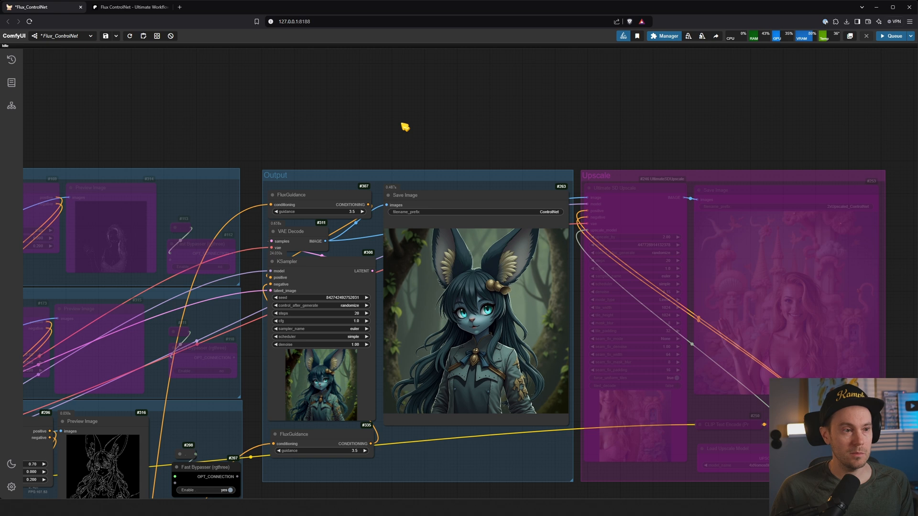
{"action": "left_click", "coordinate": [123, 7]}
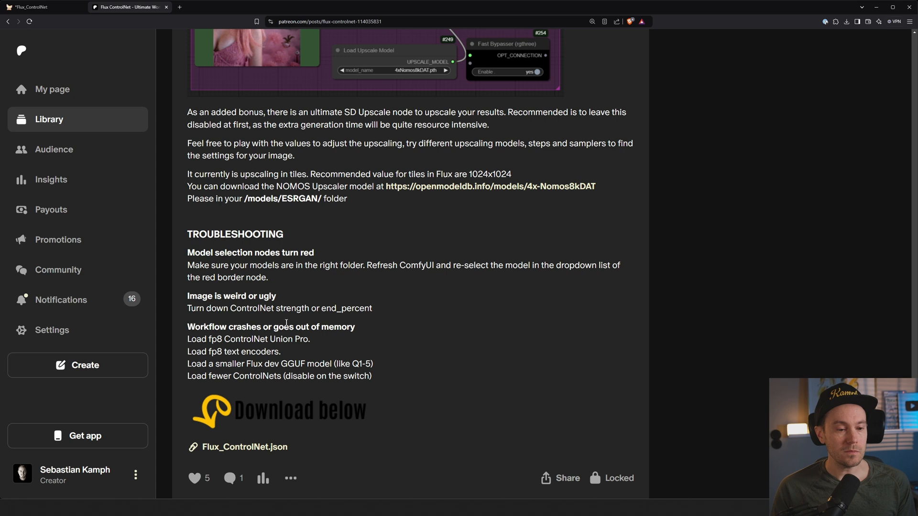
Mark the smaller Flux dev GGUF model troubleshooting tip, then return to ComfyUI.
{"action": "double_click", "coordinate": [249, 339]}
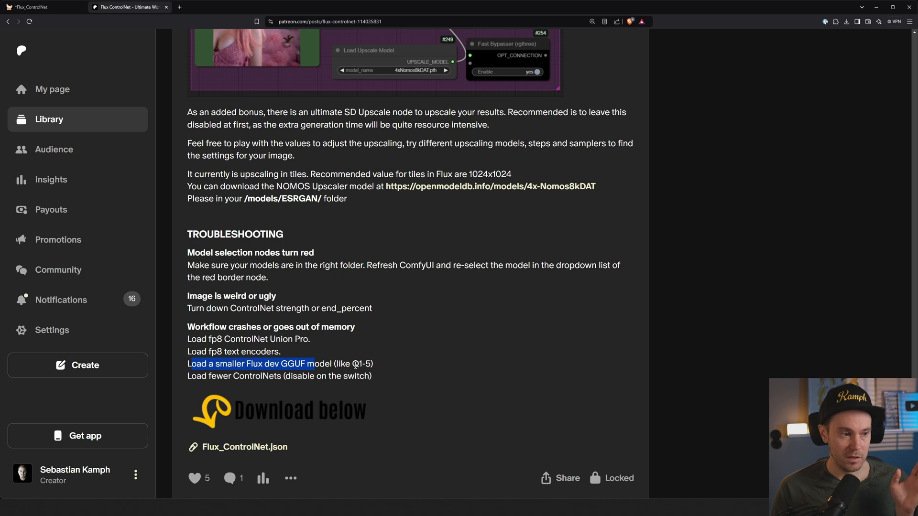
{"action": "left_click", "coordinate": [39, 7]}
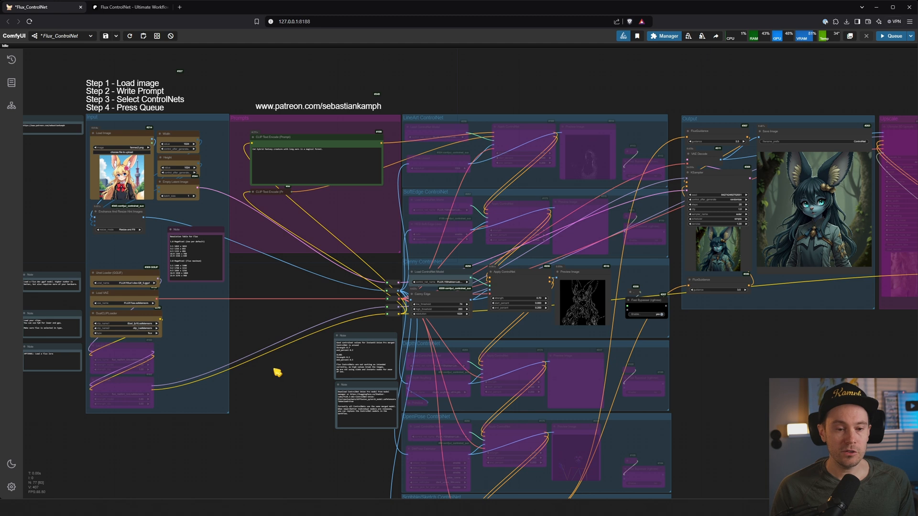
{"action": "mouse_move", "coordinate": [265, 353]}
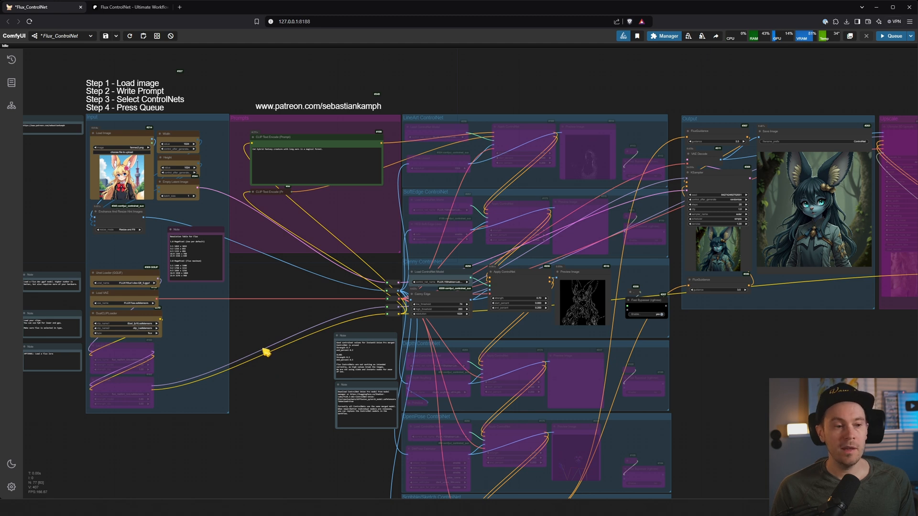